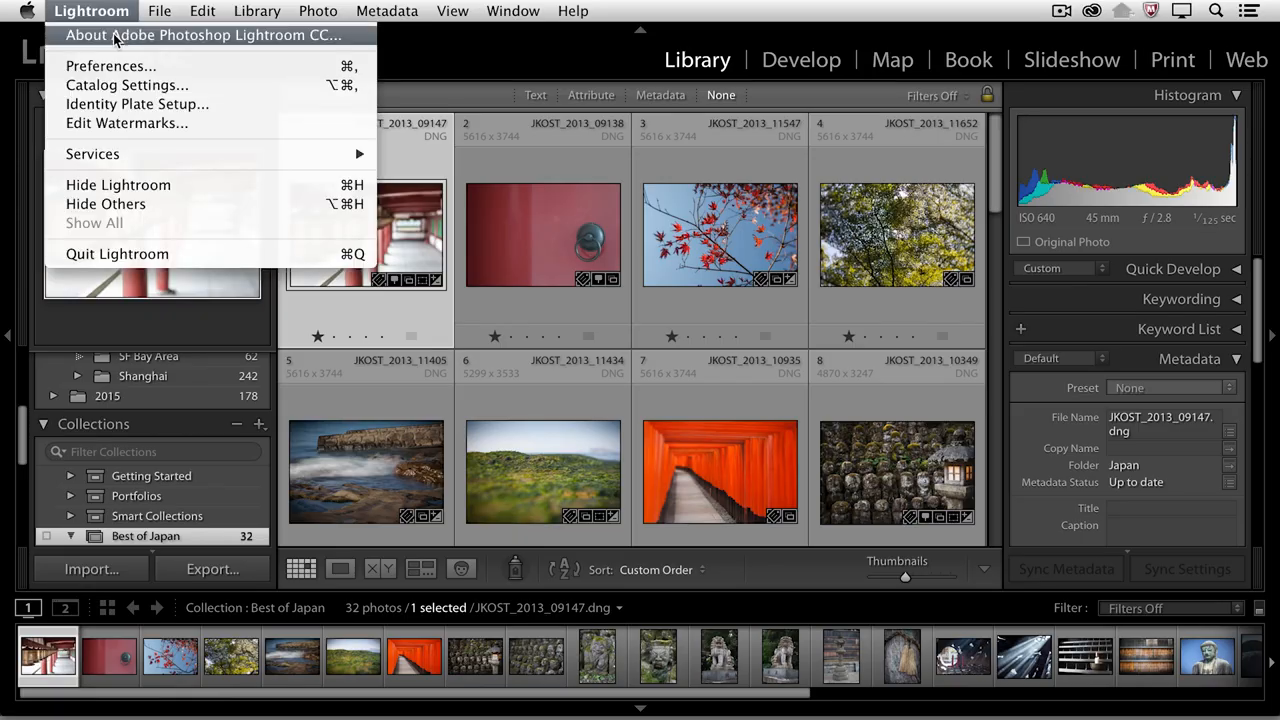
Launch the Watermark Editor from the Lightroom menu
{"action": "left_click", "coordinate": [126, 122]}
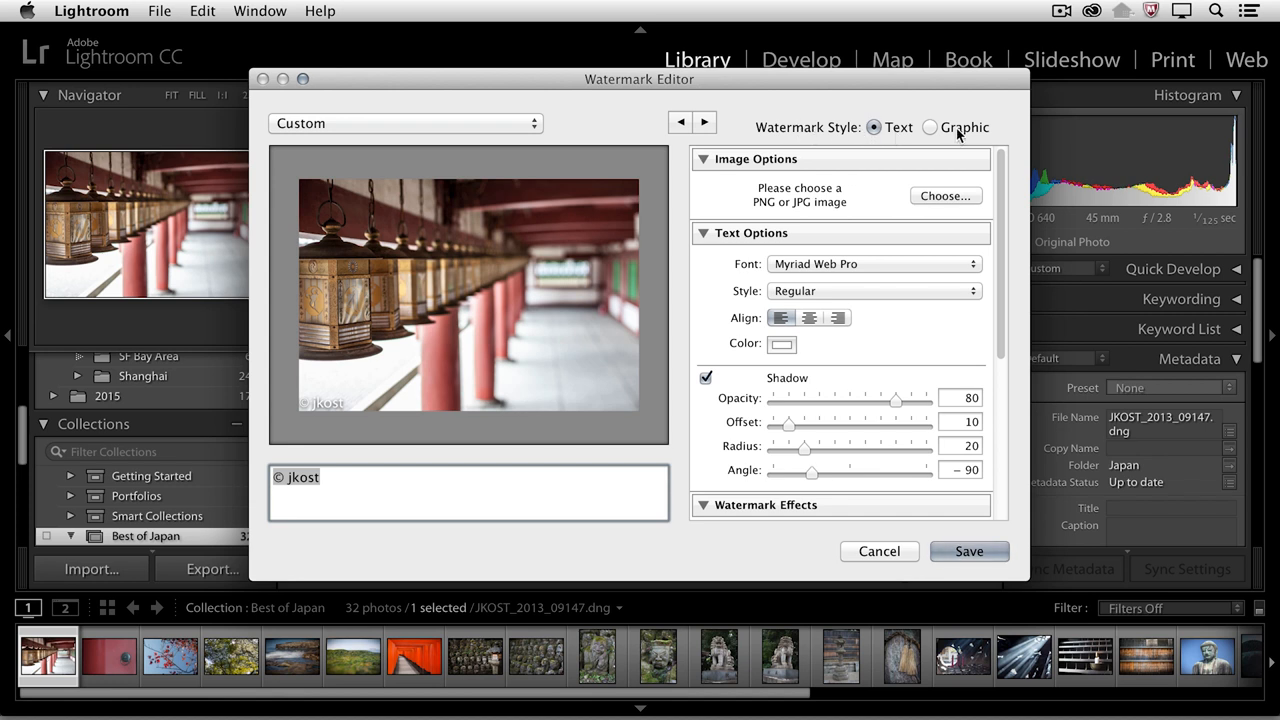
{"action": "mouse_move", "coordinate": [884, 136]}
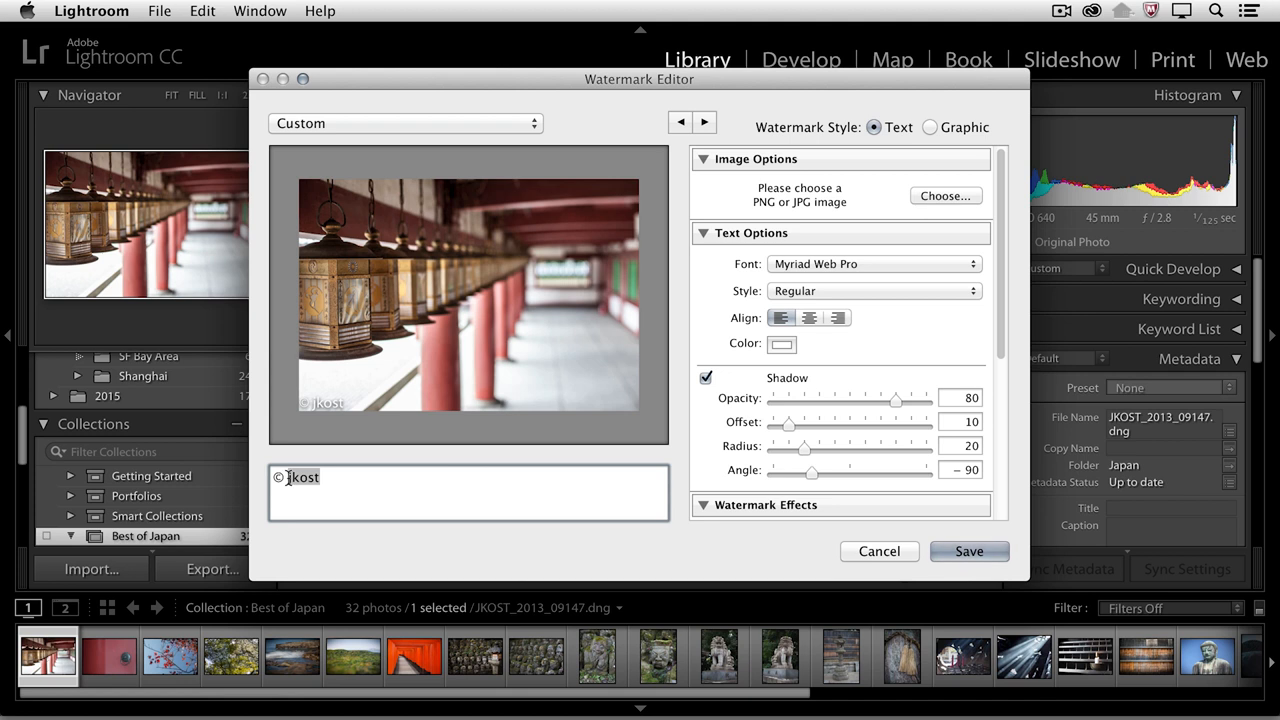
Enter the watermark text 'photography by julieanne kost'
{"action": "type", "text": "photography by julieann"}
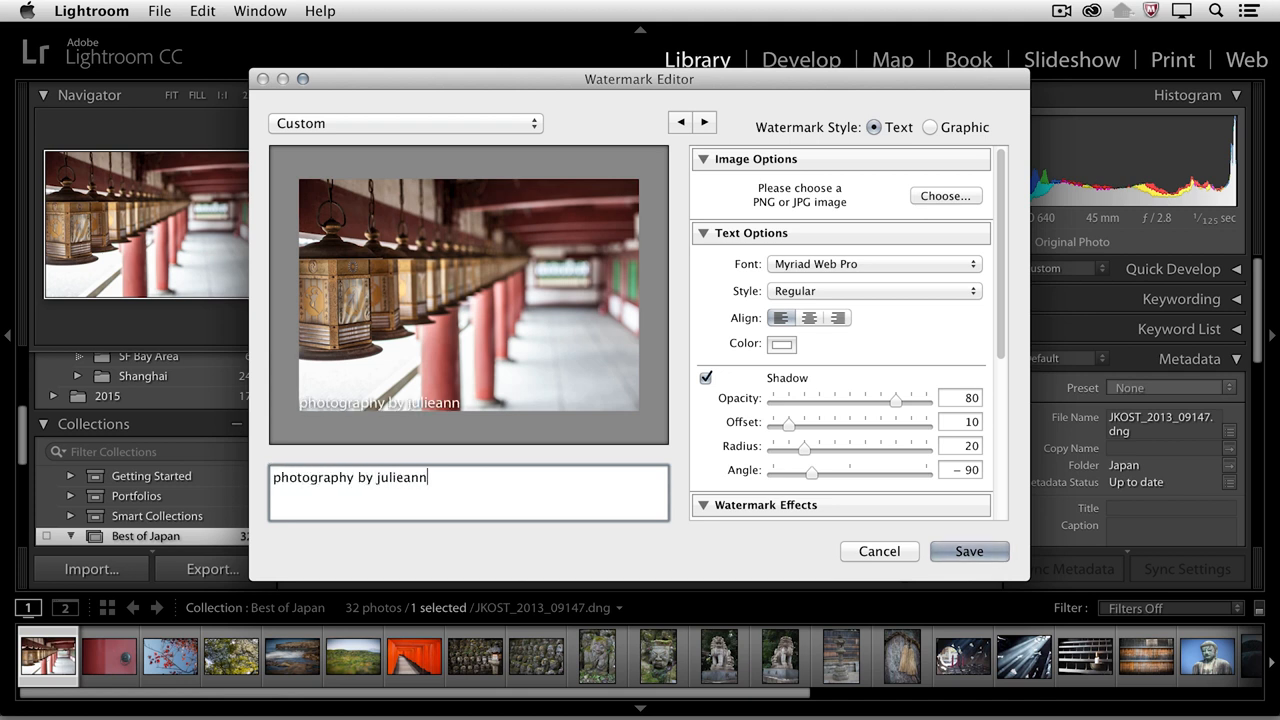
{"action": "type", "text": "e kost"}
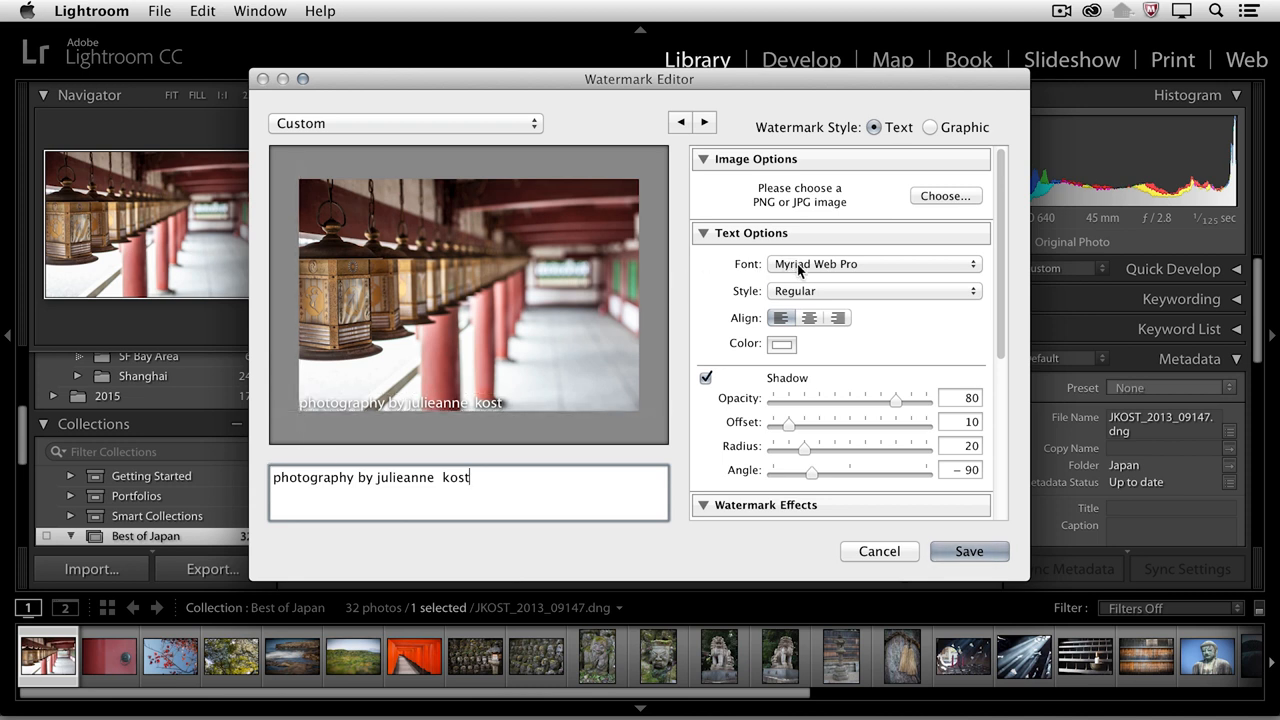
{"action": "mouse_move", "coordinate": [862, 328]}
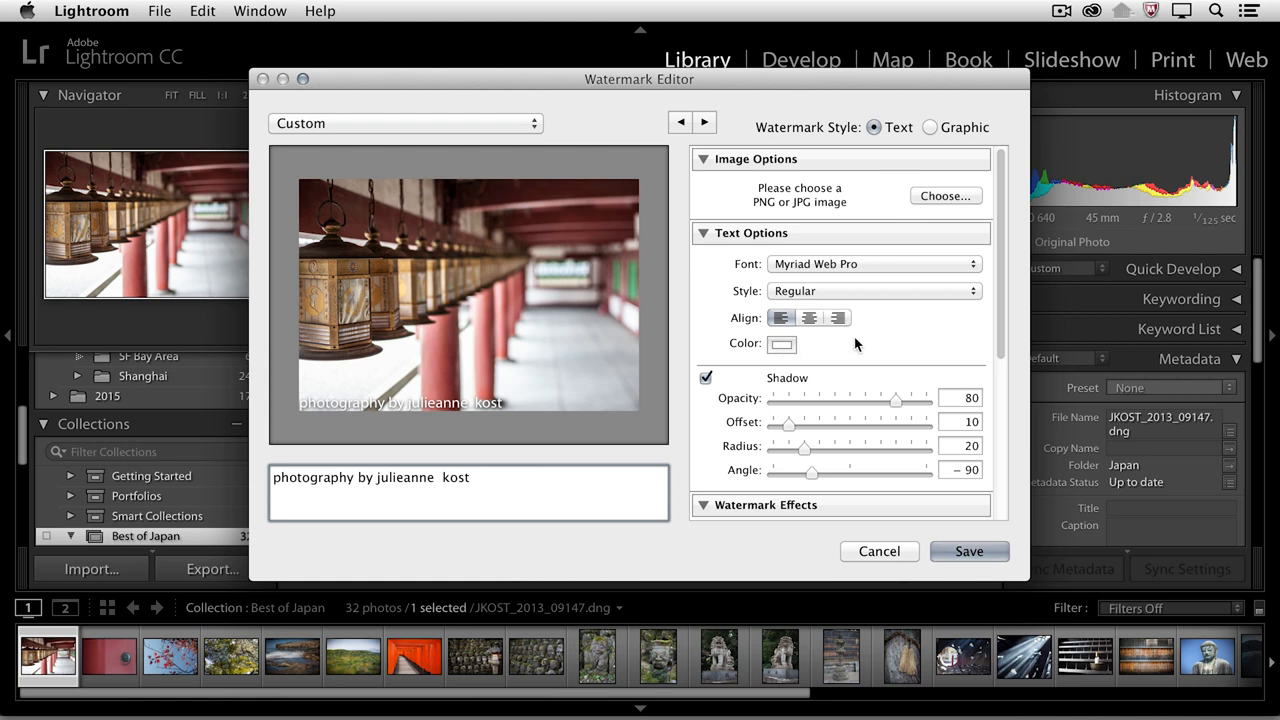
Set watermark opacity to 71 and size to Fit so the credit spans the photo width
{"action": "scroll", "scroll_direction": "down", "scroll_amount": 3}
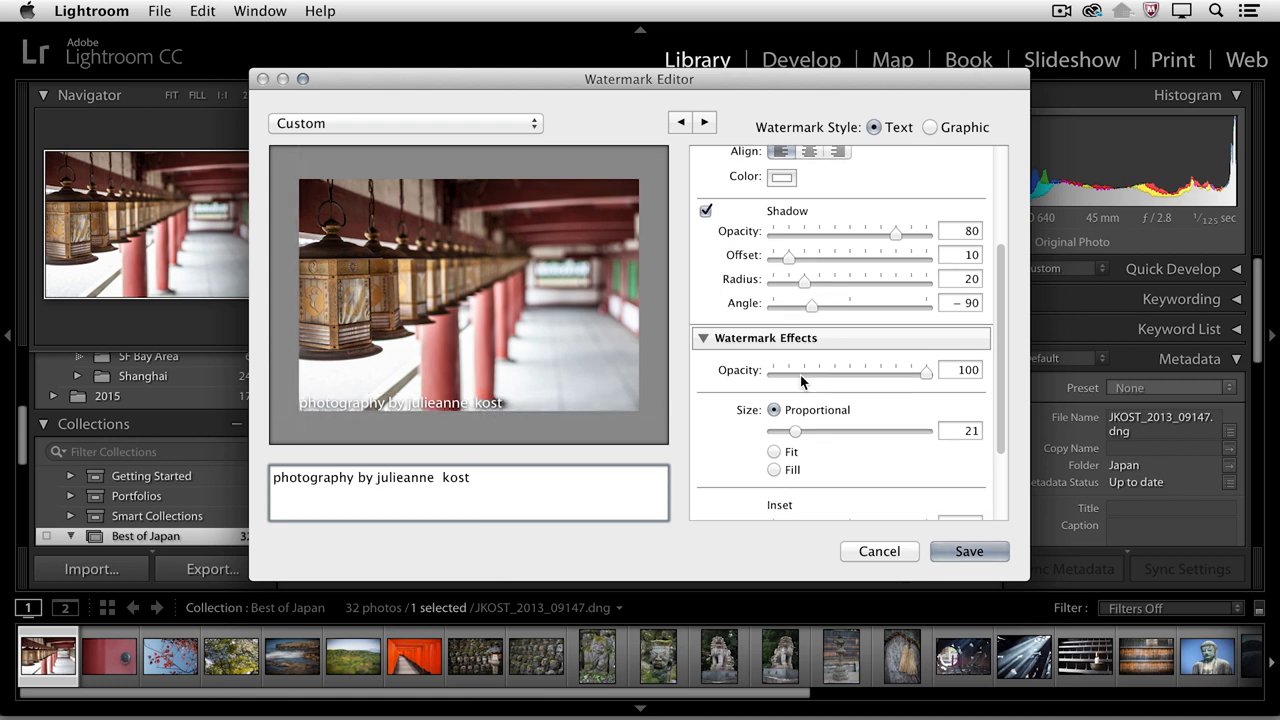
{"action": "scroll", "scroll_direction": "down", "scroll_amount": 3}
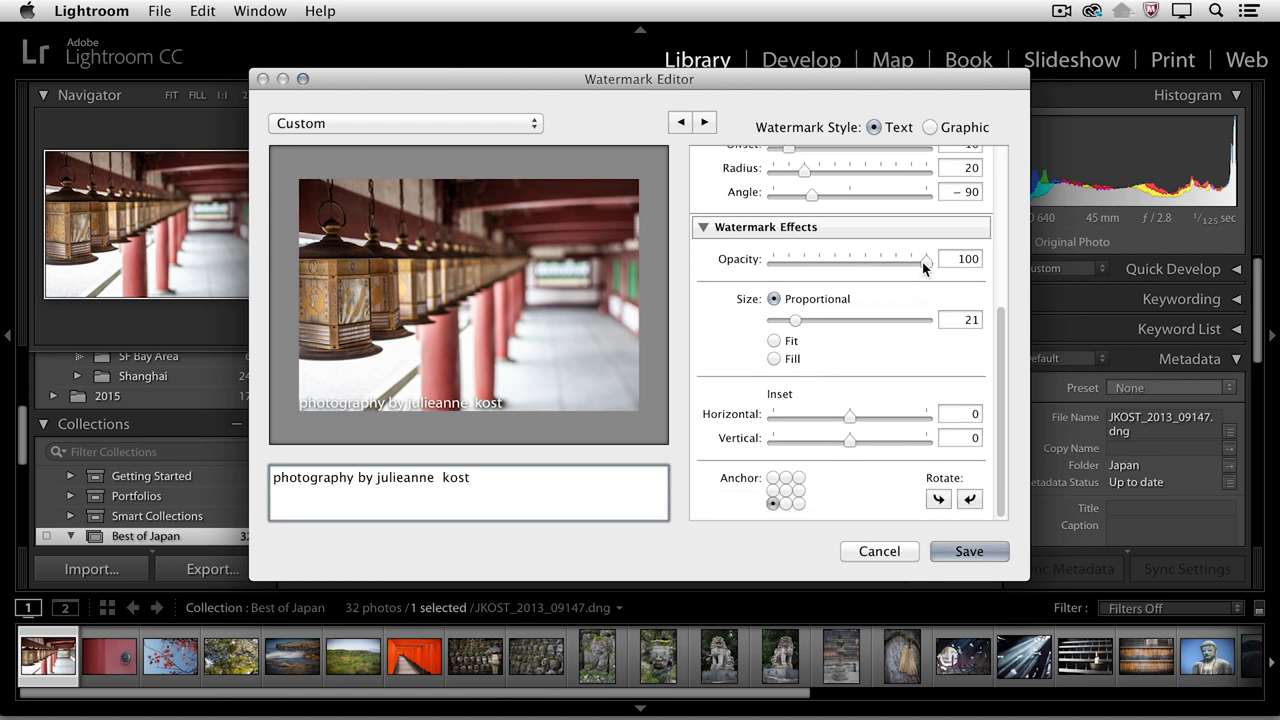
{"action": "left_click_drag", "start_coordinate": [924, 260], "coordinate": [880, 260]}
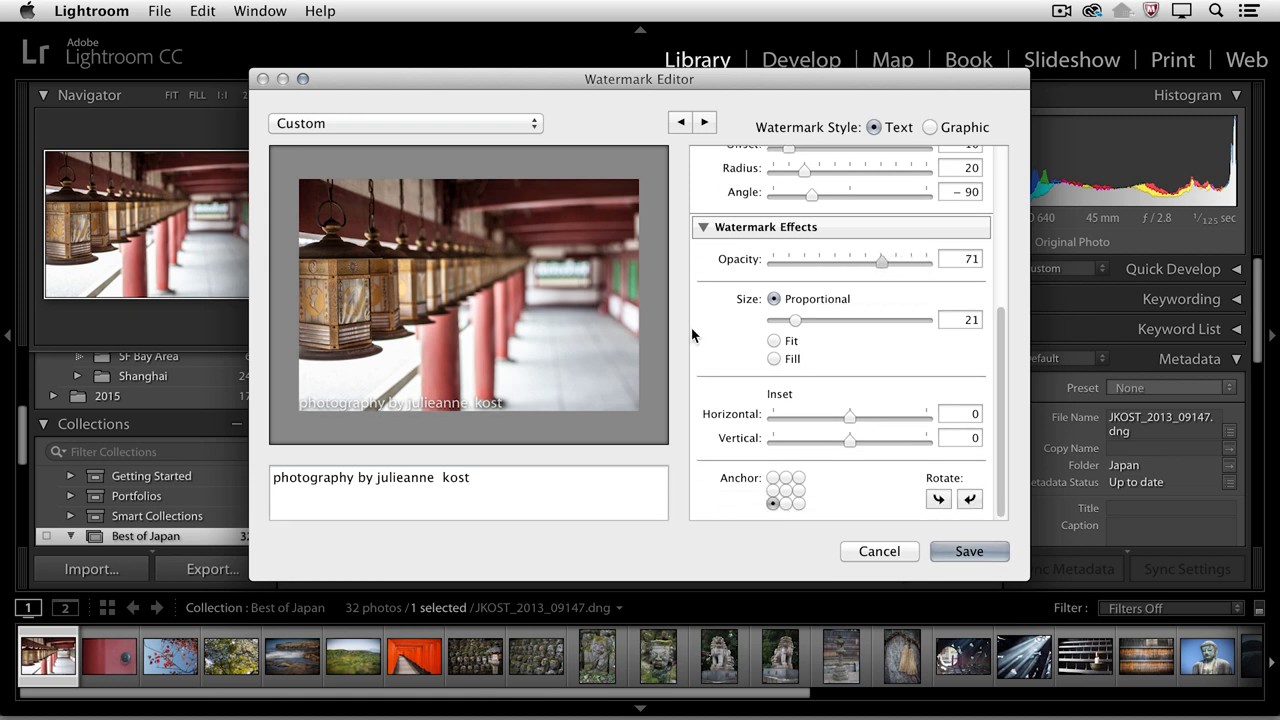
{"action": "mouse_move", "coordinate": [758, 338]}
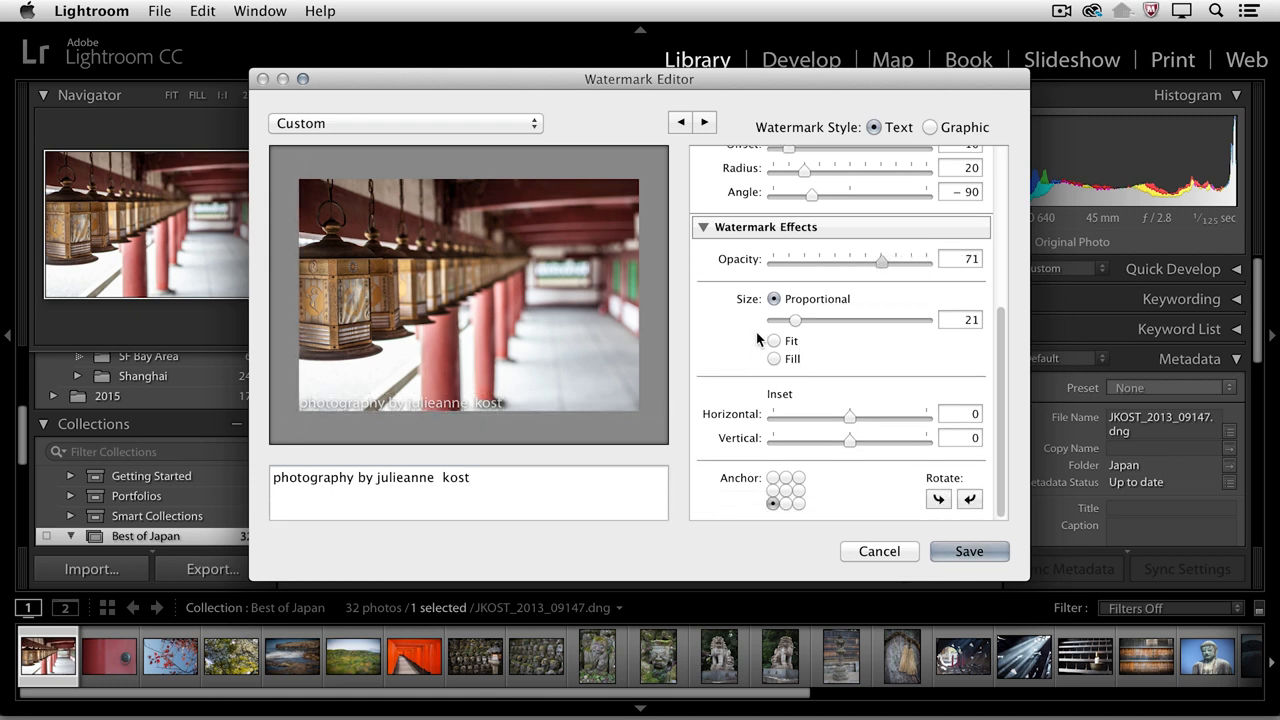
{"action": "mouse_move", "coordinate": [744, 328]}
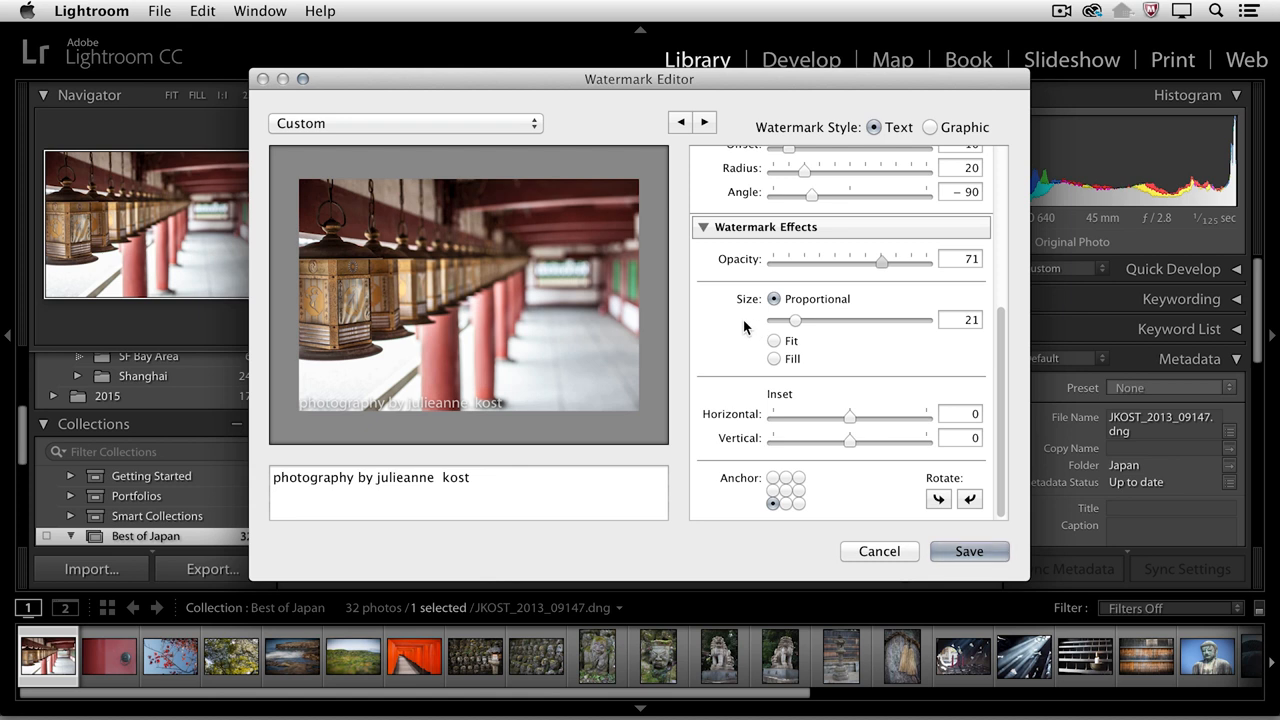
{"action": "mouse_move", "coordinate": [778, 312]}
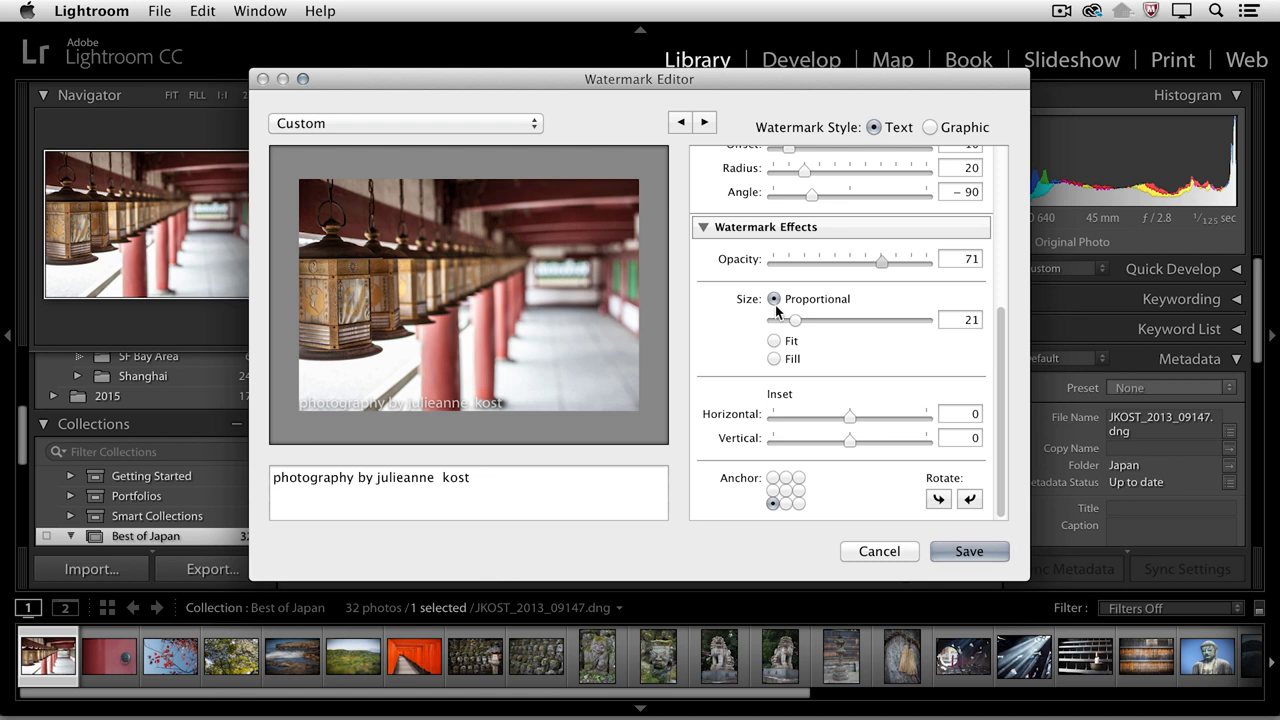
{"action": "left_click", "coordinate": [774, 340]}
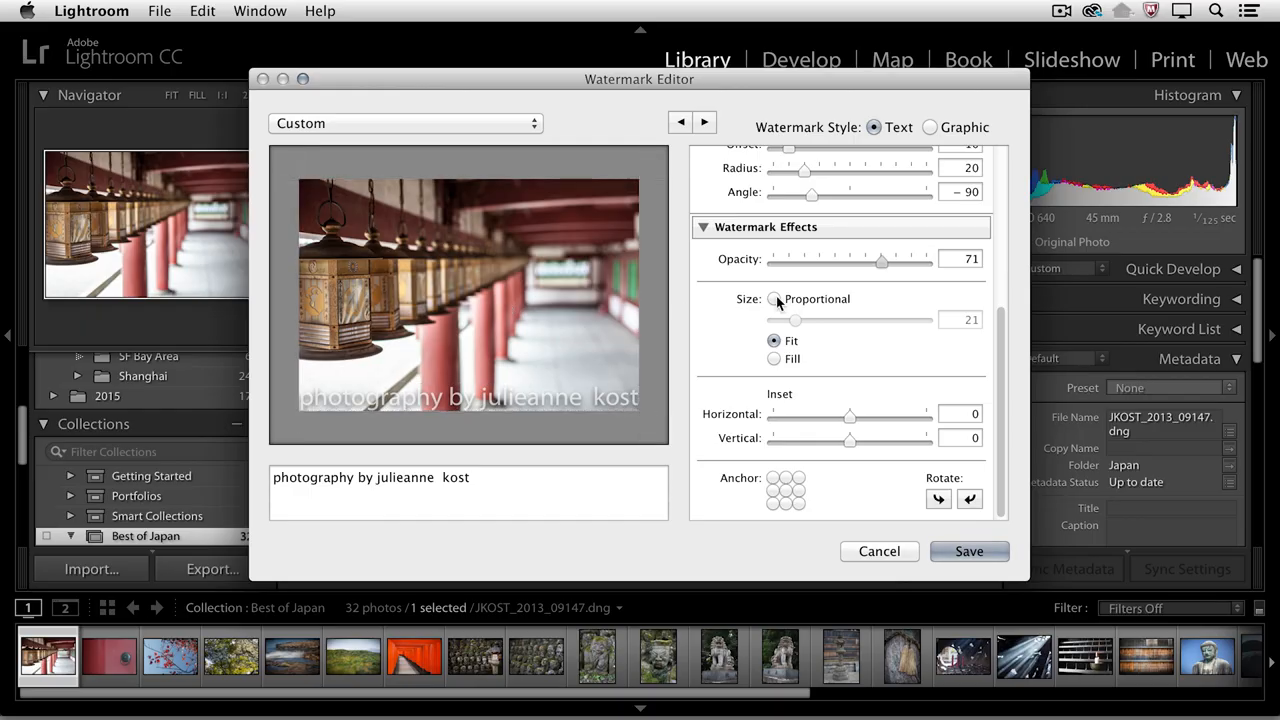
Use Proportional size 21 with inset 1 horizontal, 2 vertical, anchored bottom-left horizontally
{"action": "left_click", "coordinate": [772, 300]}
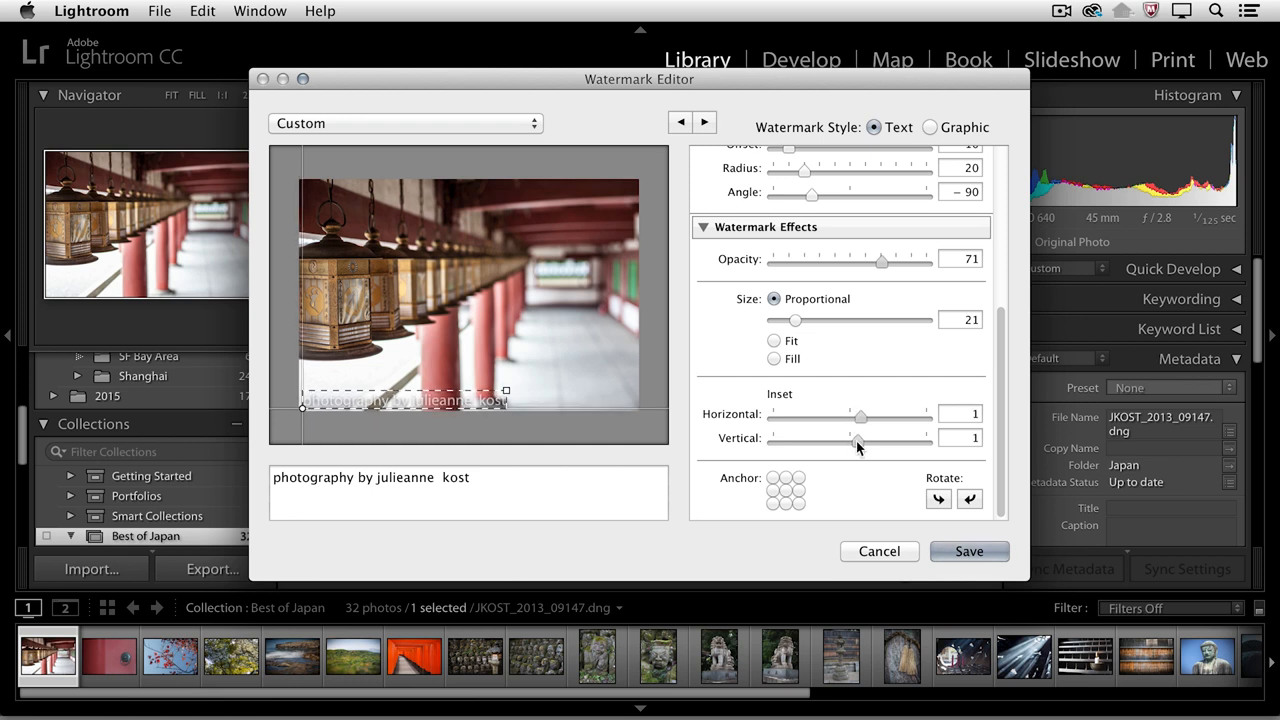
{"action": "left_click_drag", "start_coordinate": [860, 438], "coordinate": [864, 438]}
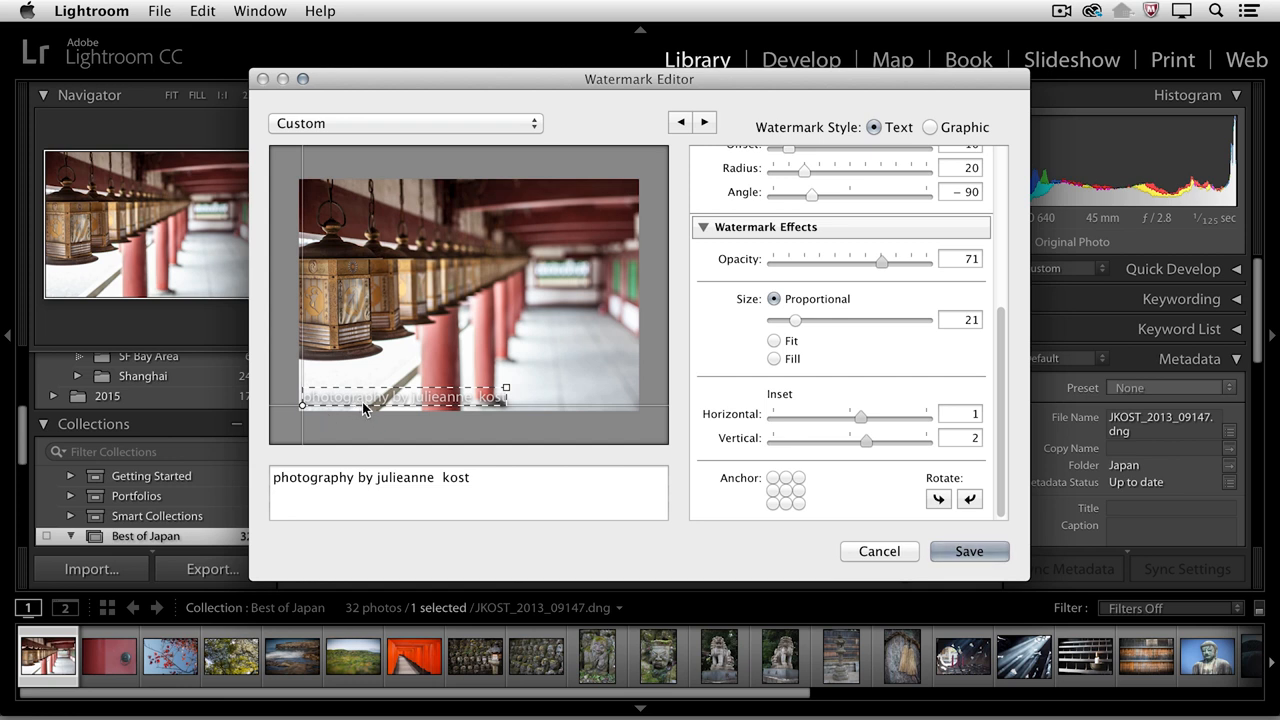
{"action": "left_click", "coordinate": [772, 478]}
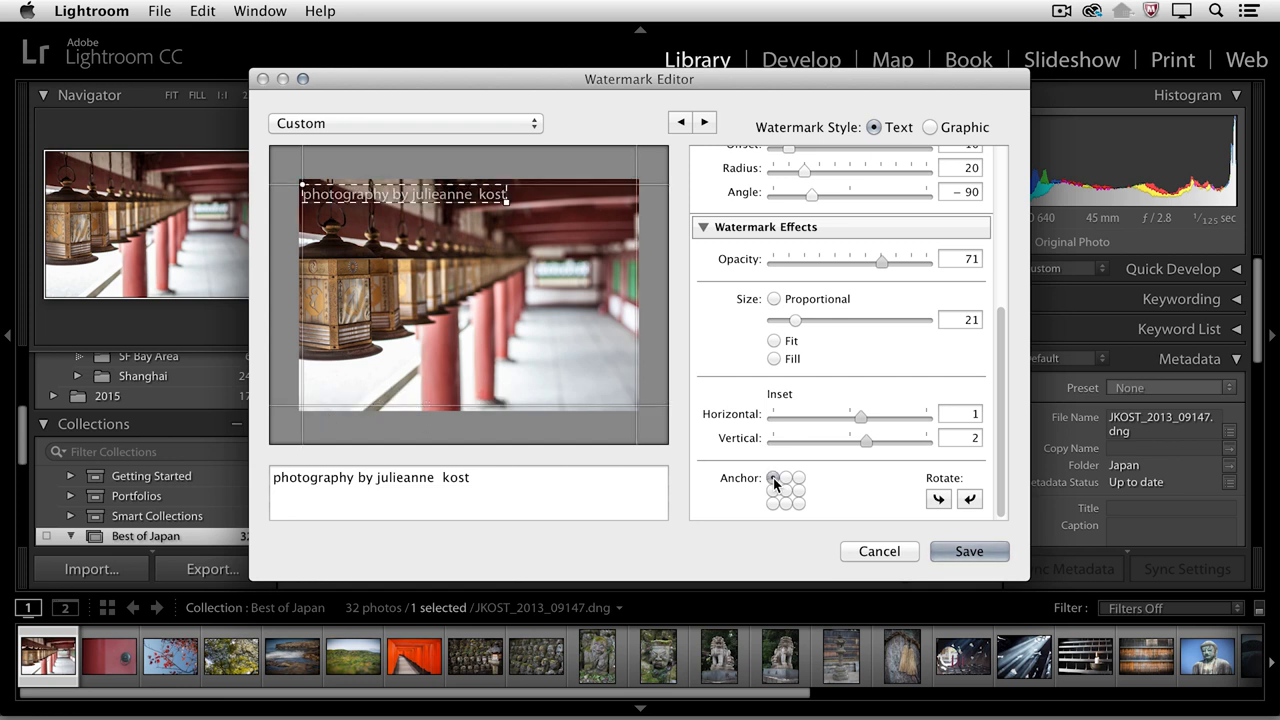
{"action": "left_click", "coordinate": [784, 504]}
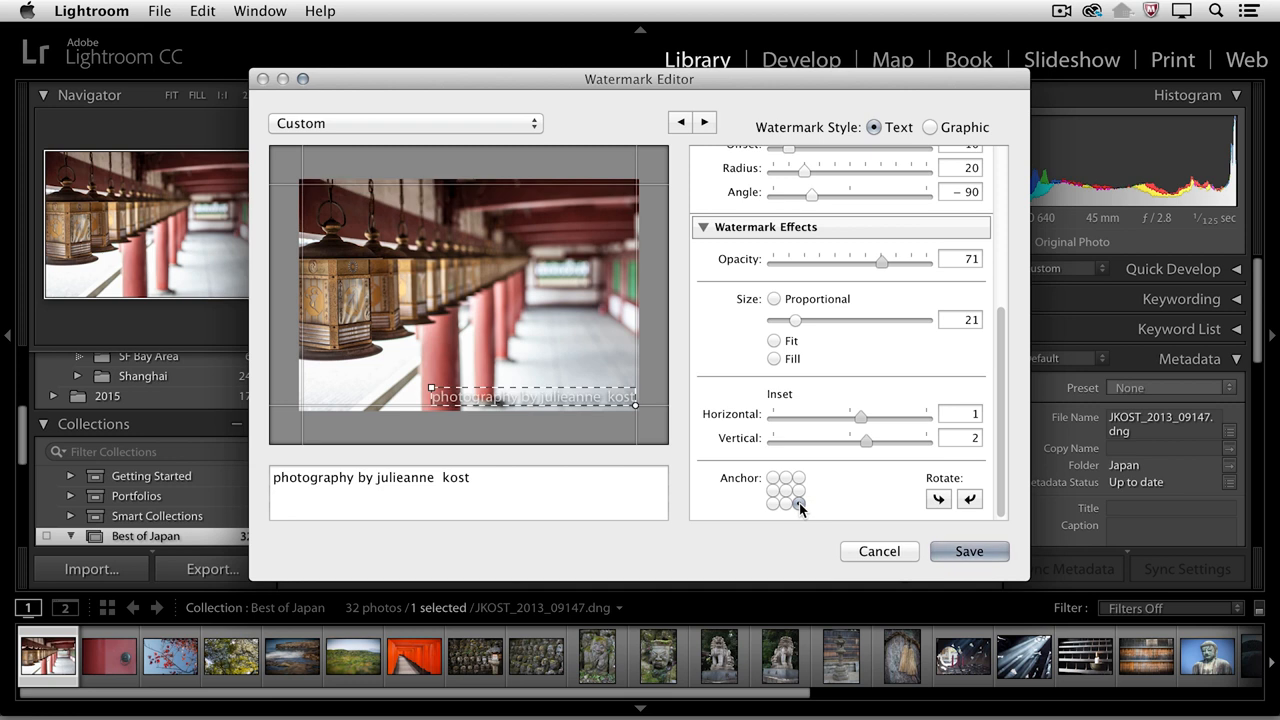
{"action": "left_click", "coordinate": [968, 500]}
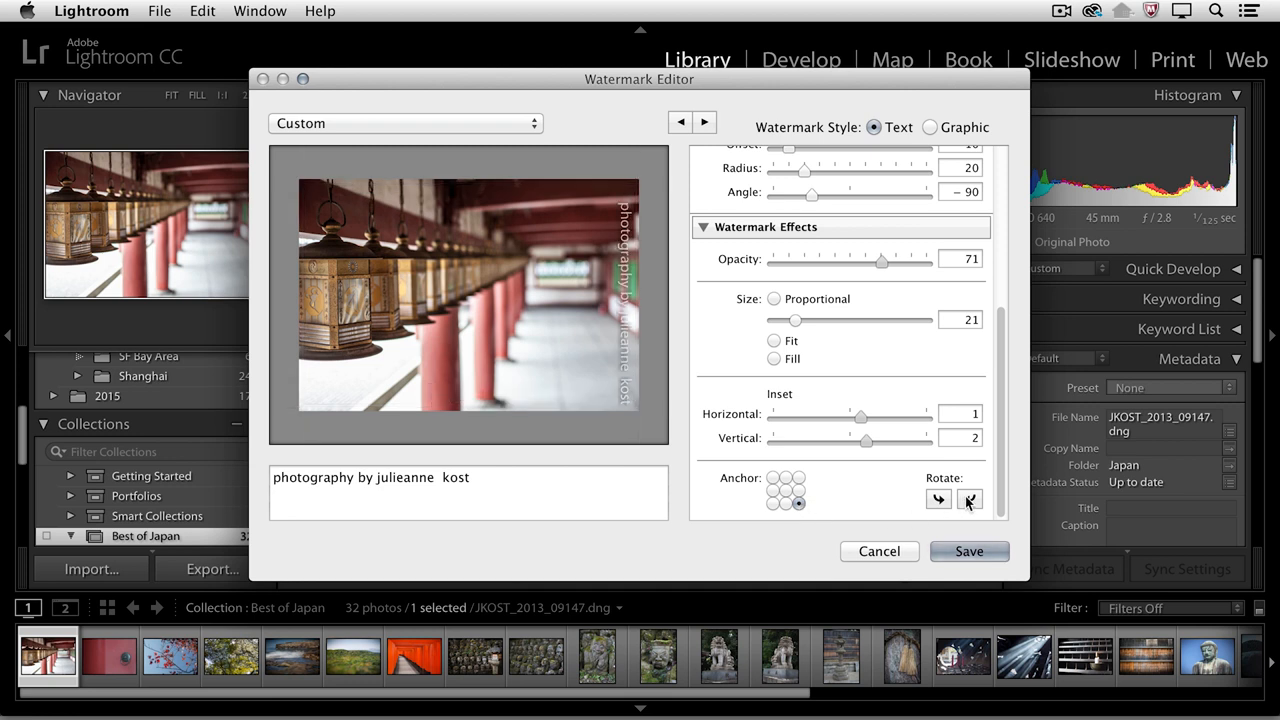
{"action": "left_click", "coordinate": [968, 498]}
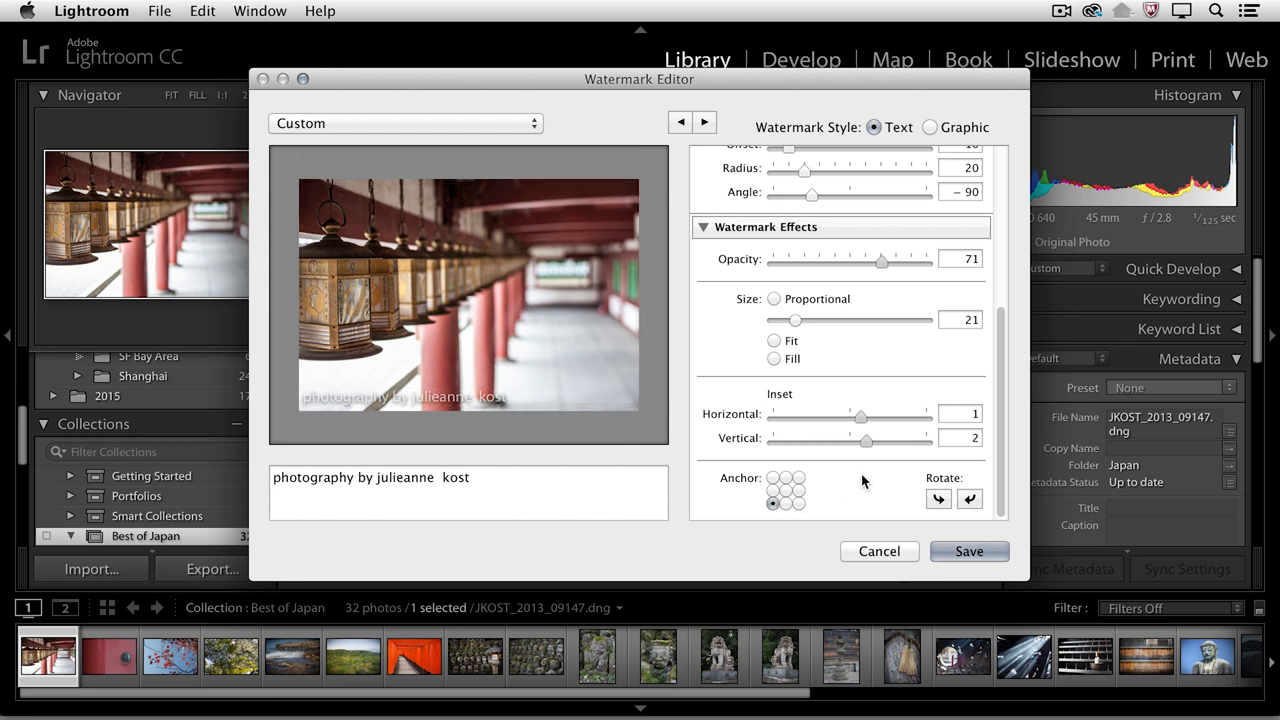
Save the settings as a new watermark preset named 'photography by julieanne kost'
{"action": "left_click", "coordinate": [404, 122]}
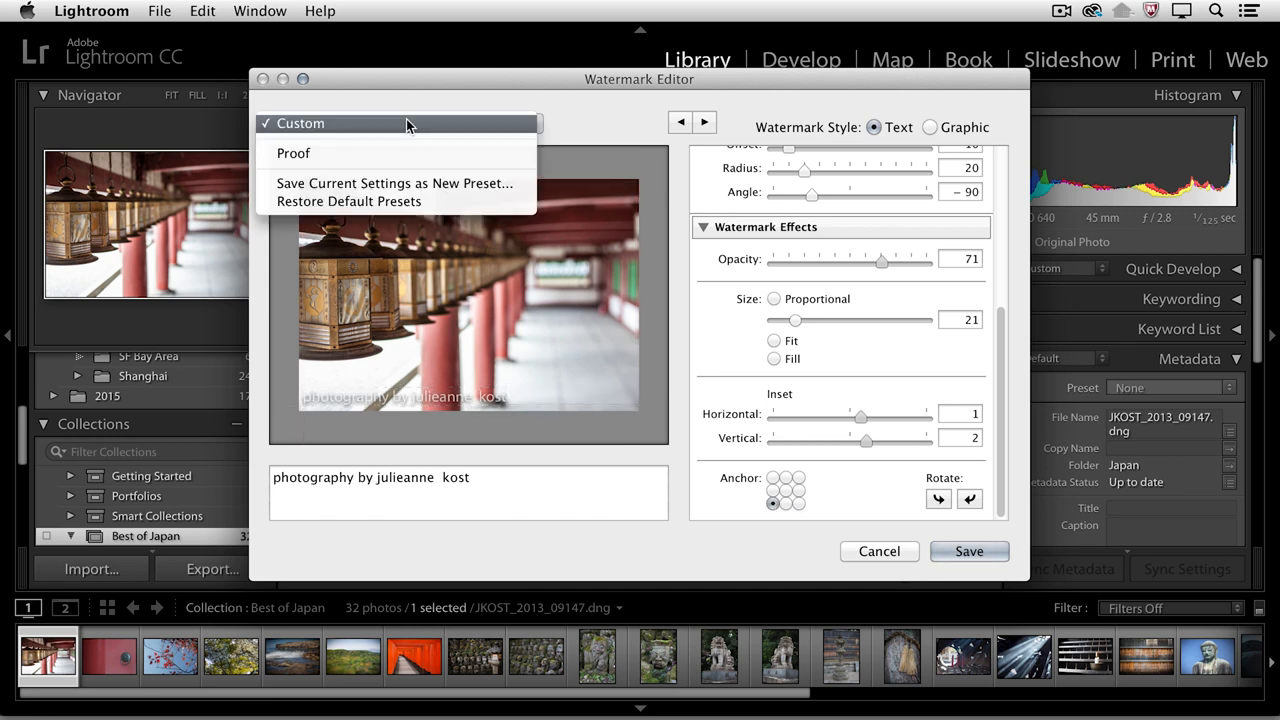
{"action": "left_click", "coordinate": [394, 184]}
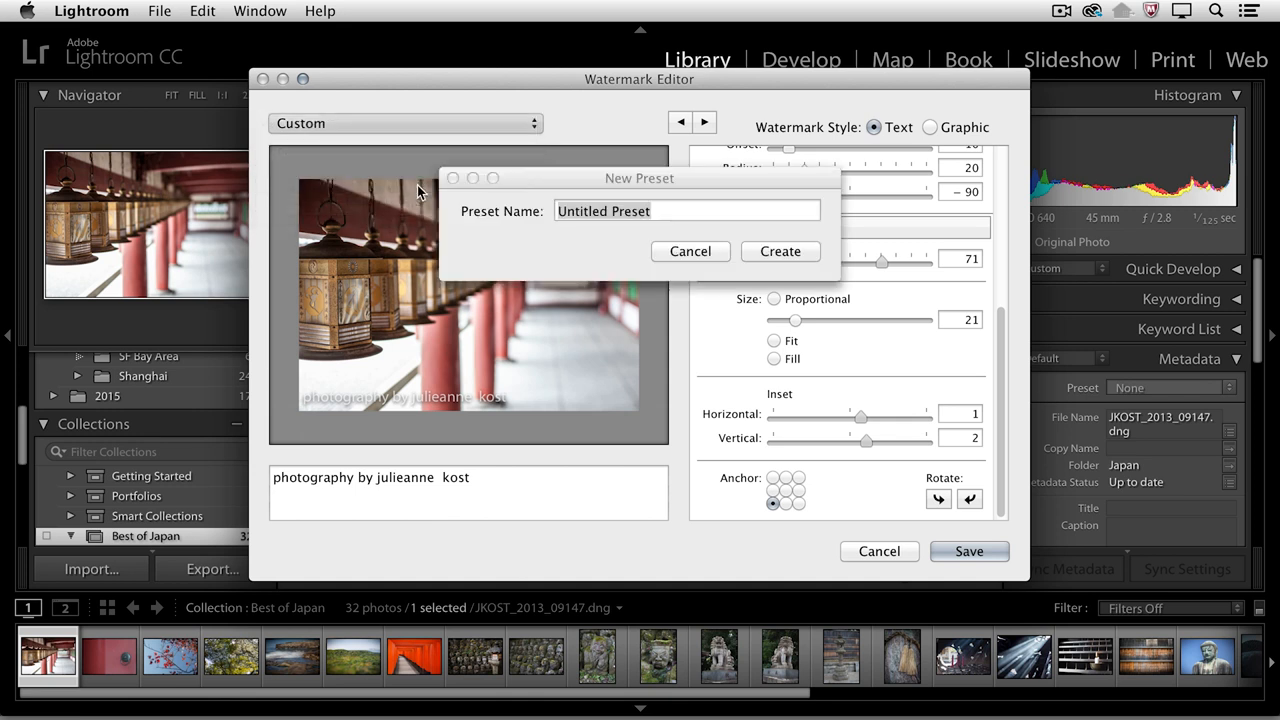
{"action": "type", "text": "photo"}
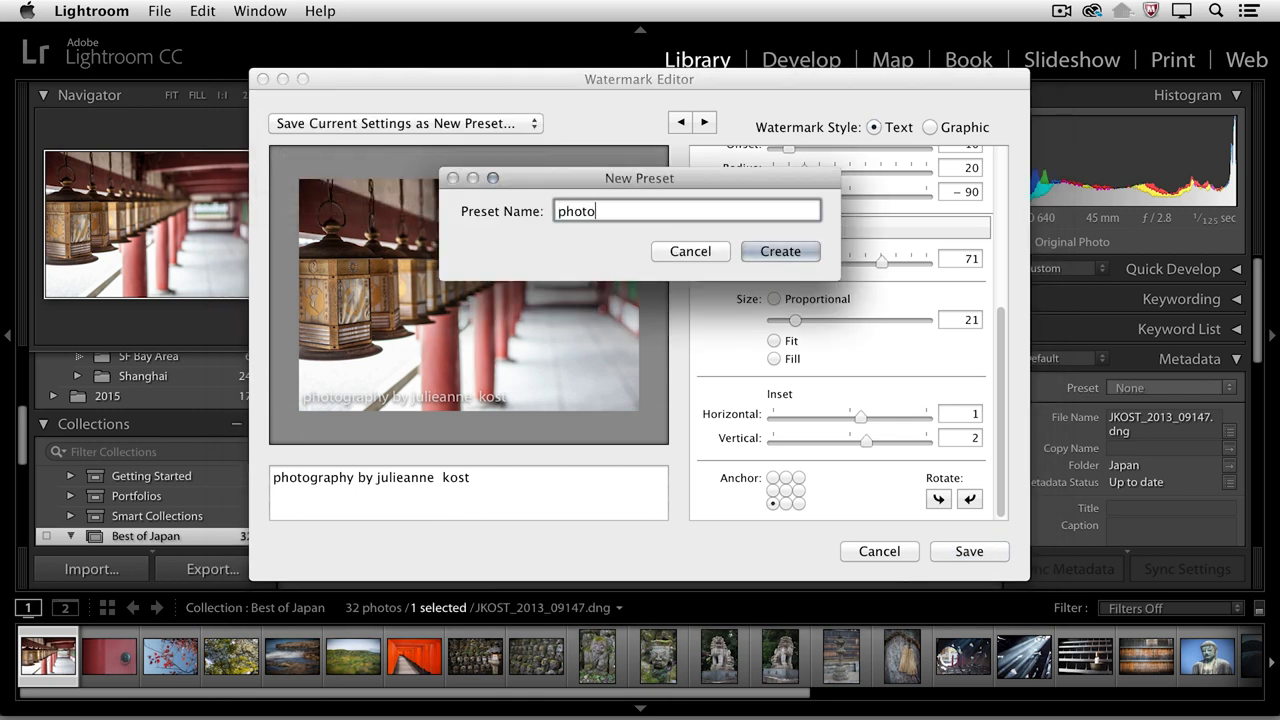
{"action": "type", "text": "graphy by julieanne kost"}
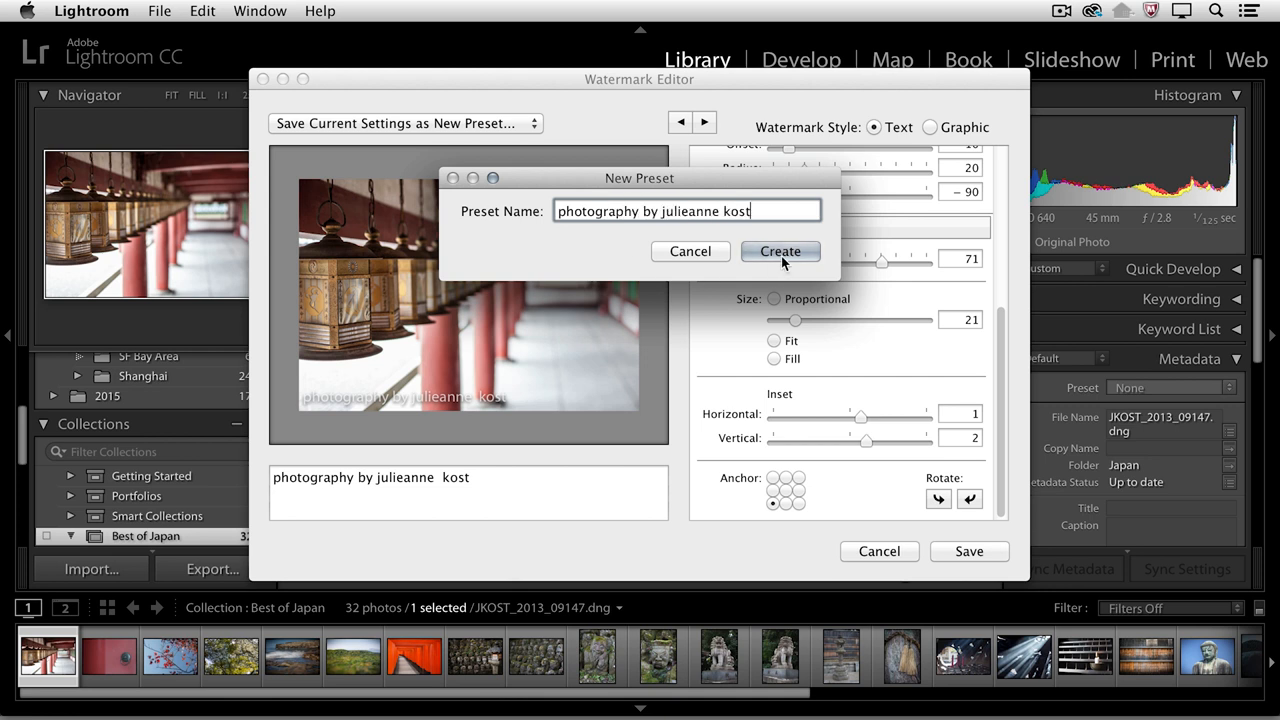
{"action": "left_click", "coordinate": [780, 252]}
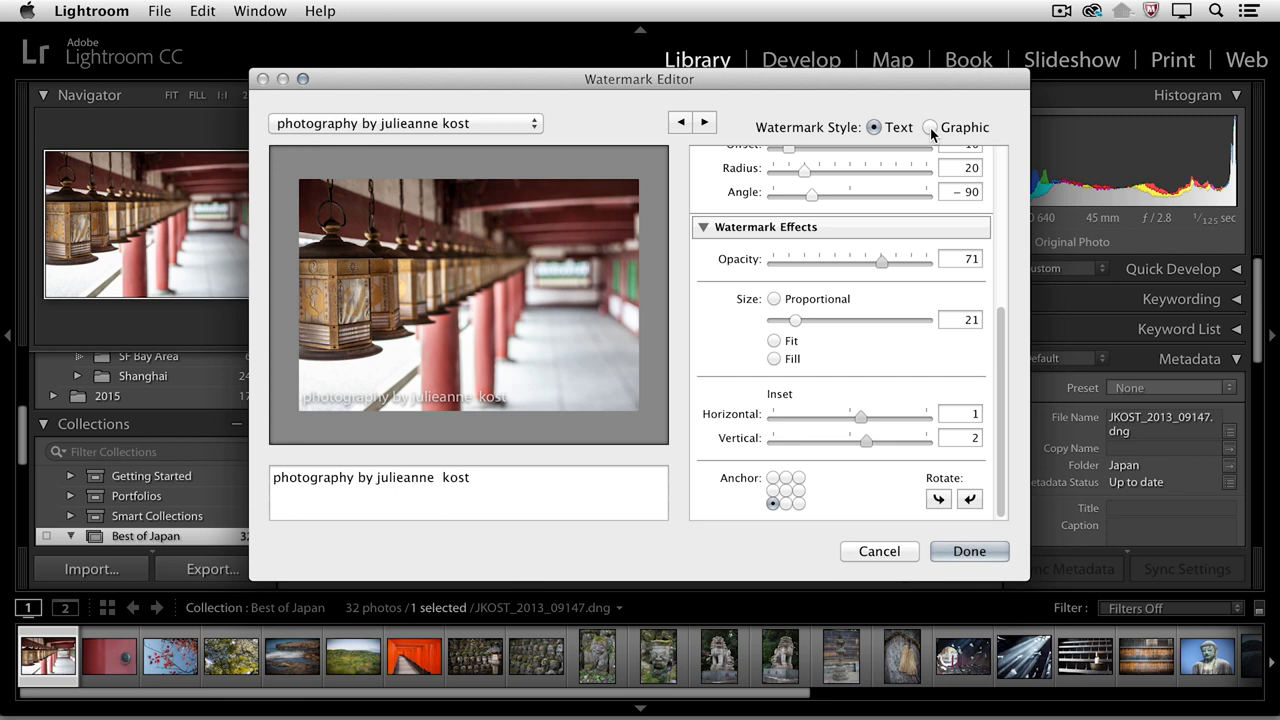
Set Watermark Style to Graphic, bringing up the Choose a File dialog at ImageVault
{"action": "left_click", "coordinate": [928, 128]}
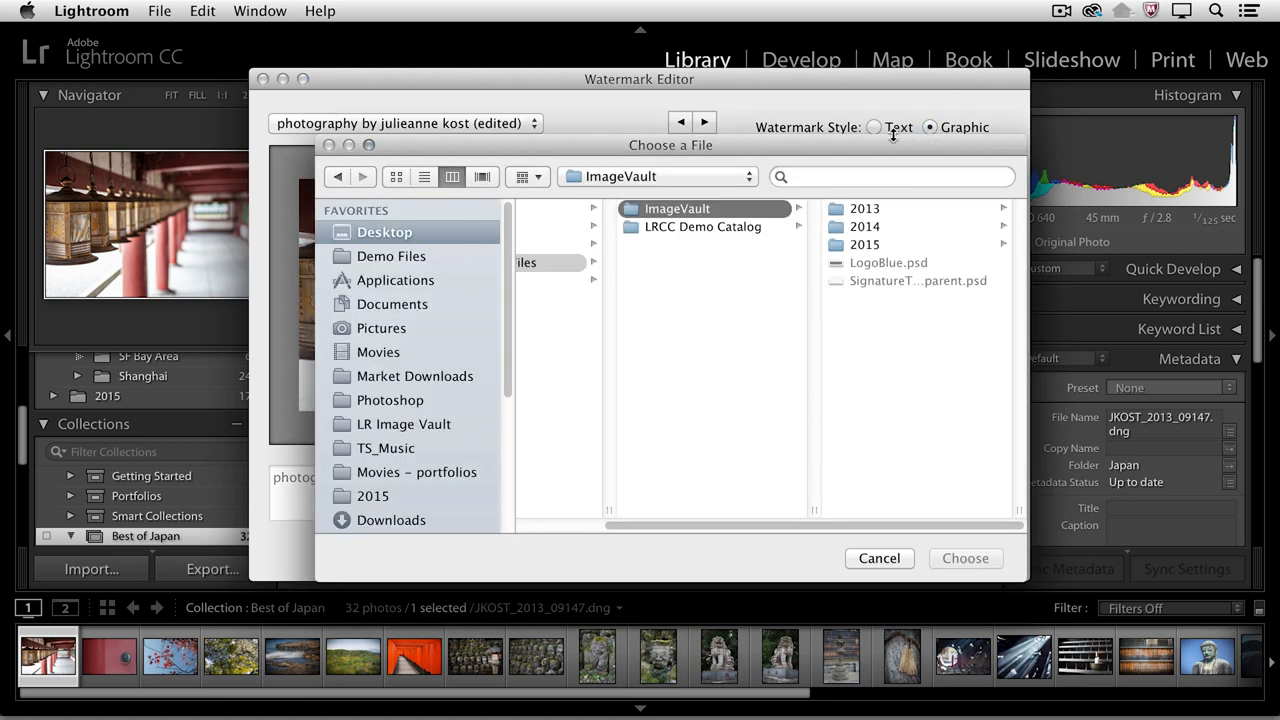
{"action": "mouse_move", "coordinate": [750, 256]}
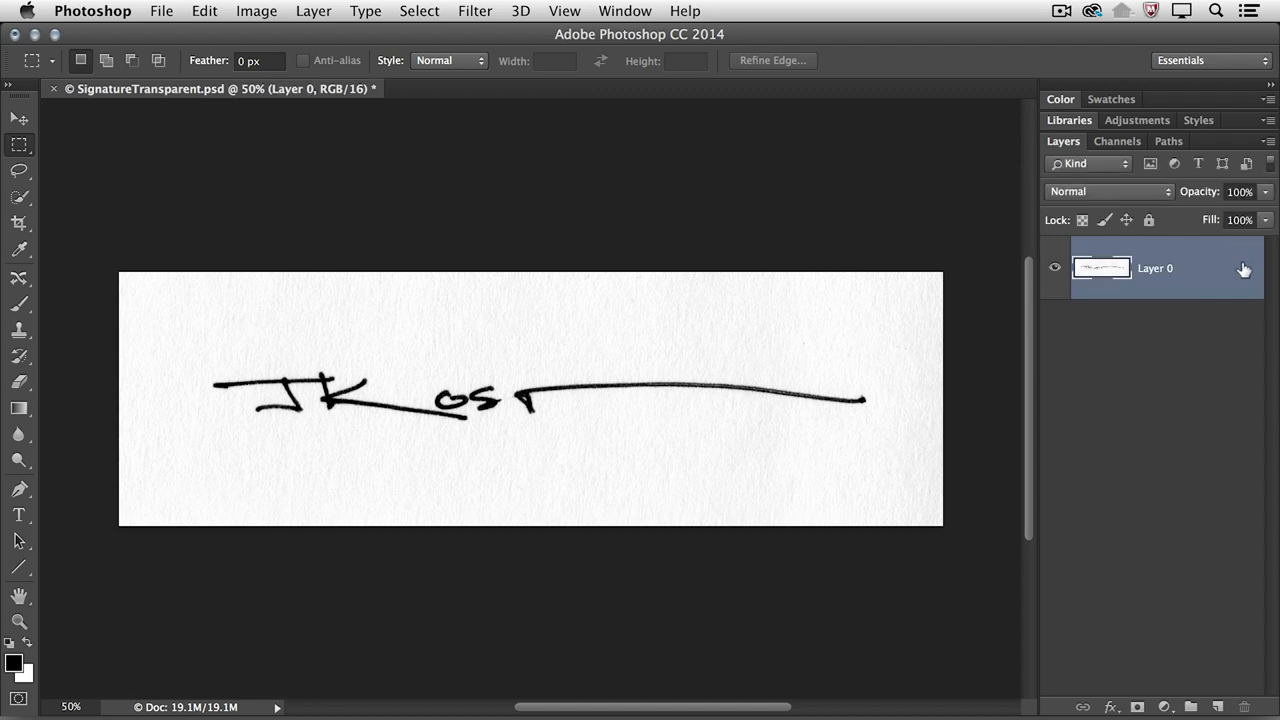
{"action": "mouse_move", "coordinate": [1106, 616]}
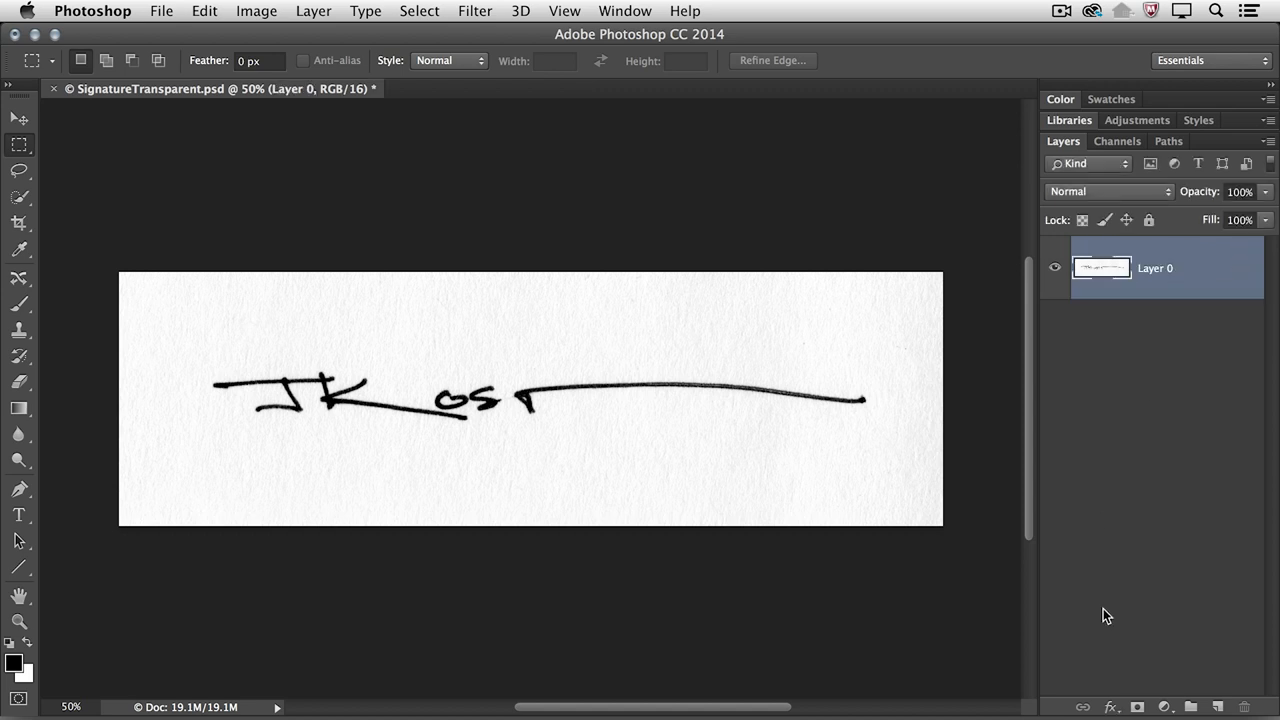
Bring up the Blending Options for the signature's Layer 0 in Photoshop
{"action": "left_click", "coordinate": [1110, 708]}
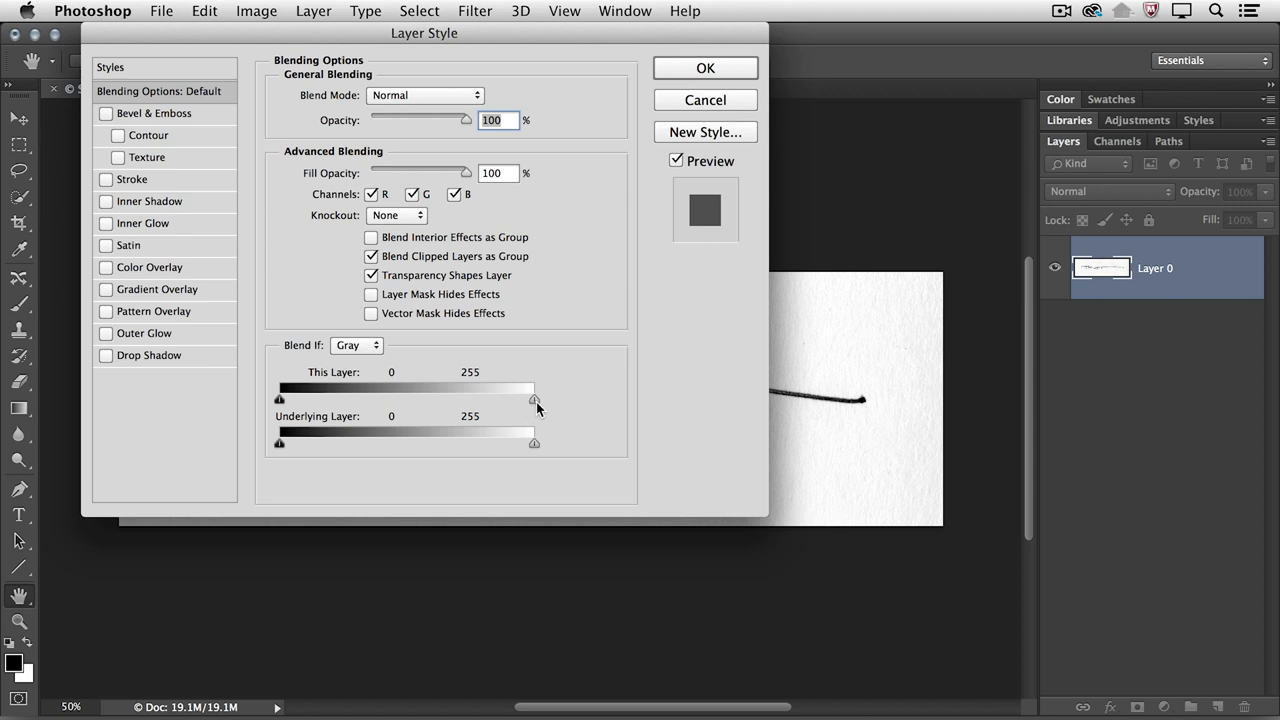
Drag and split This Layer's white Blend If slider to 134/177, making the paper transparent
{"action": "left_click_drag", "start_coordinate": [536, 402], "coordinate": [516, 402]}
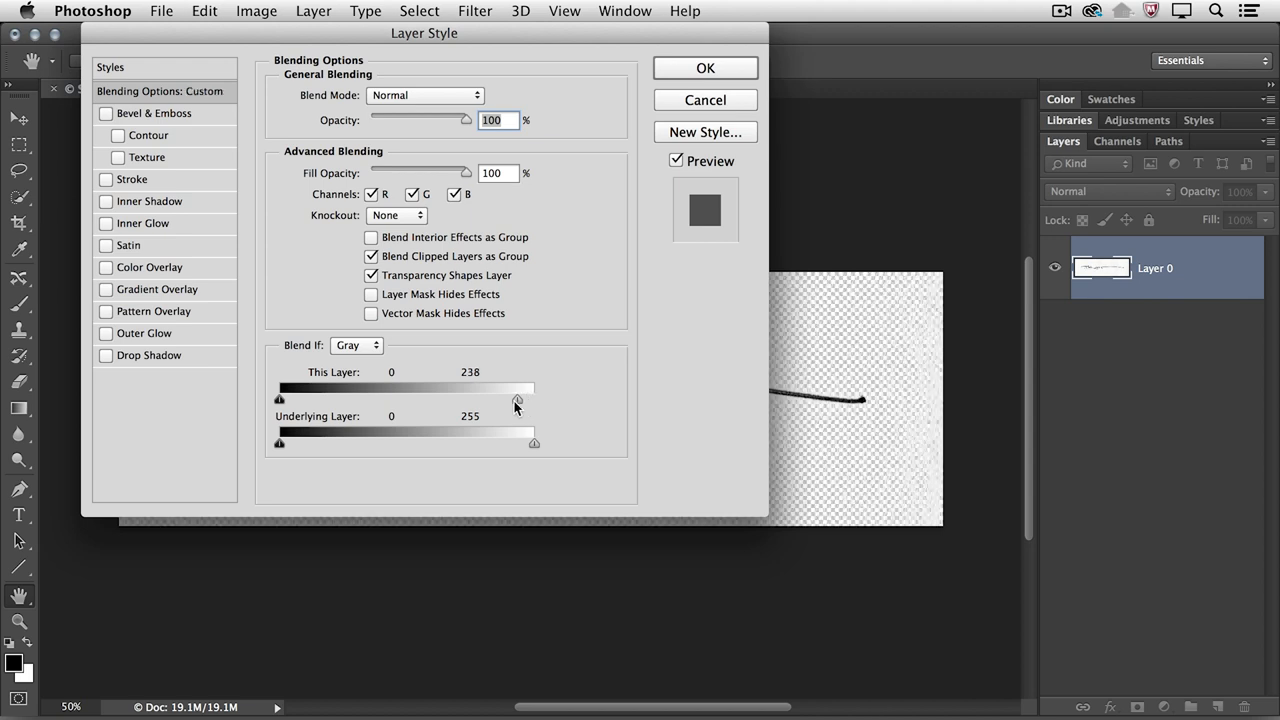
{"action": "left_click_drag", "start_coordinate": [518, 404], "coordinate": [456, 404]}
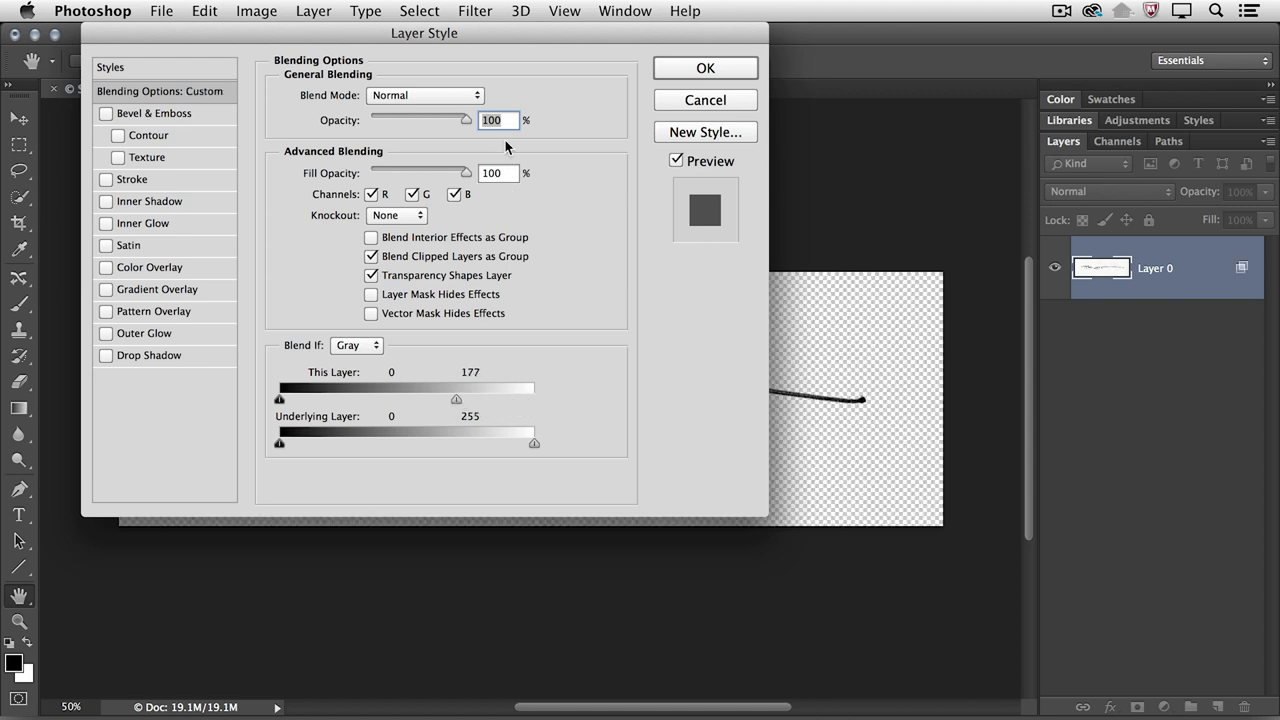
{"action": "left_click_drag", "start_coordinate": [424, 32], "coordinate": [334, 56]}
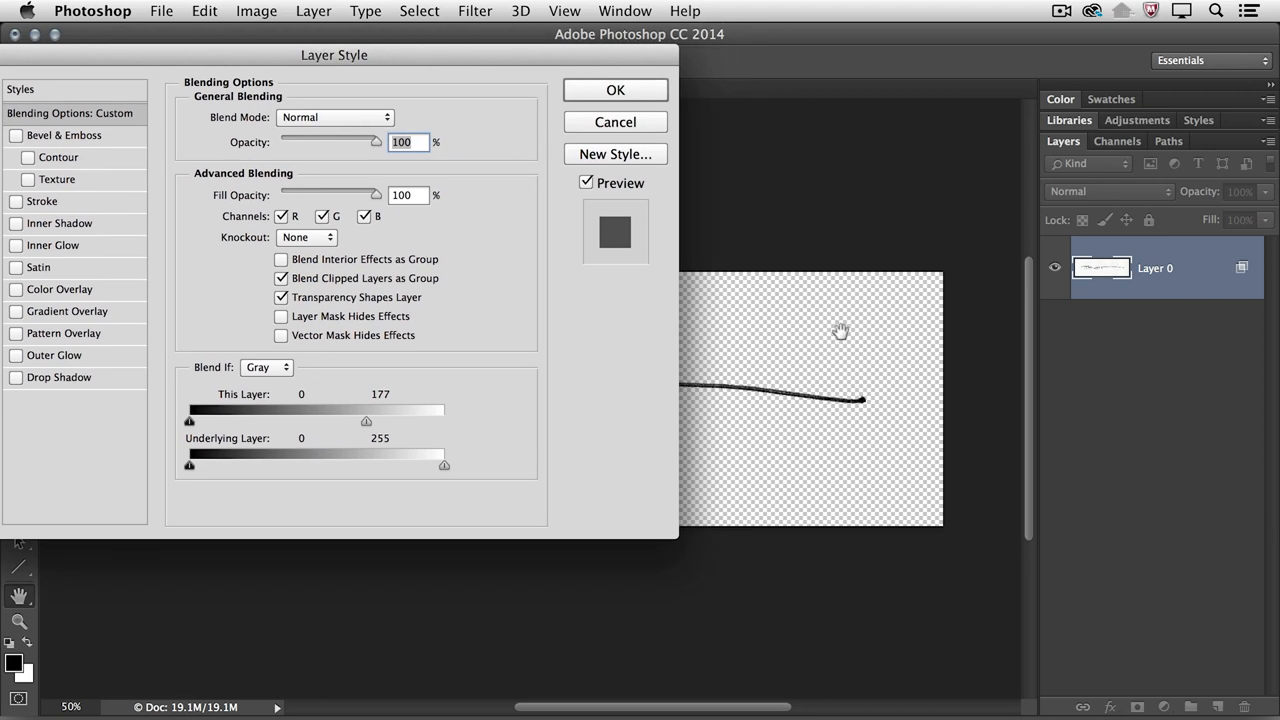
{"action": "mouse_move", "coordinate": [840, 328]}
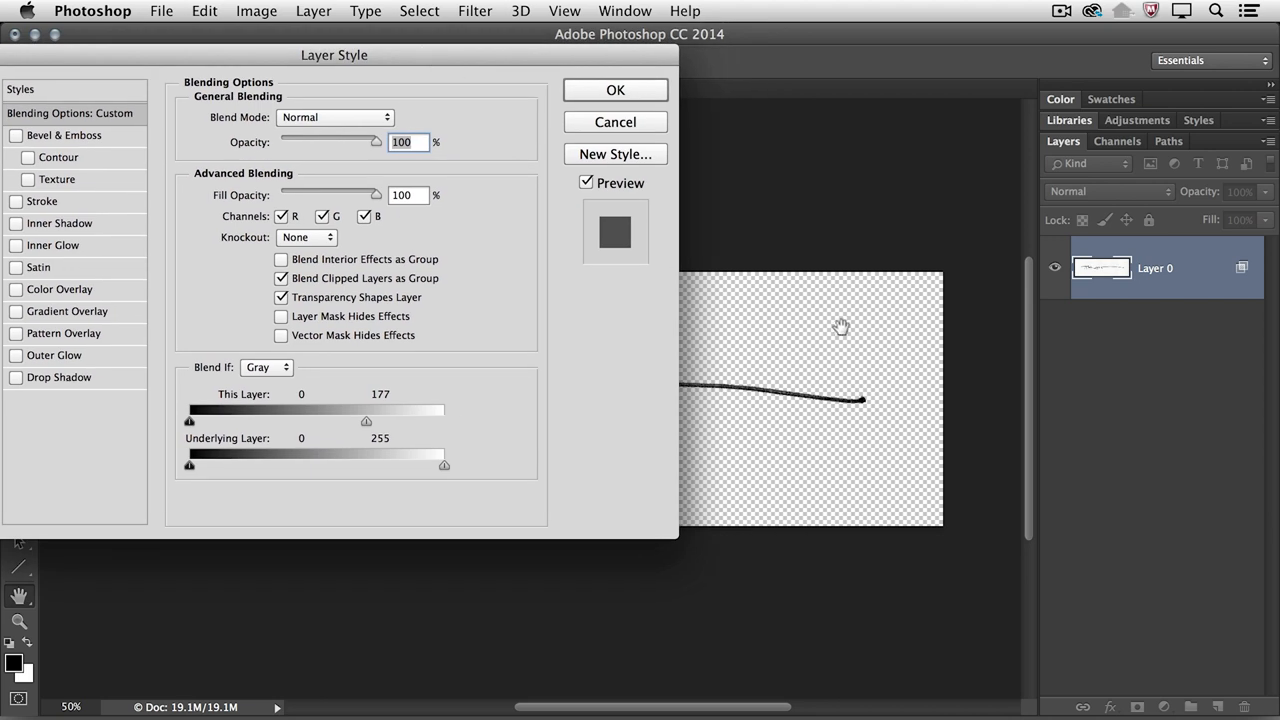
{"action": "mouse_move", "coordinate": [484, 312]}
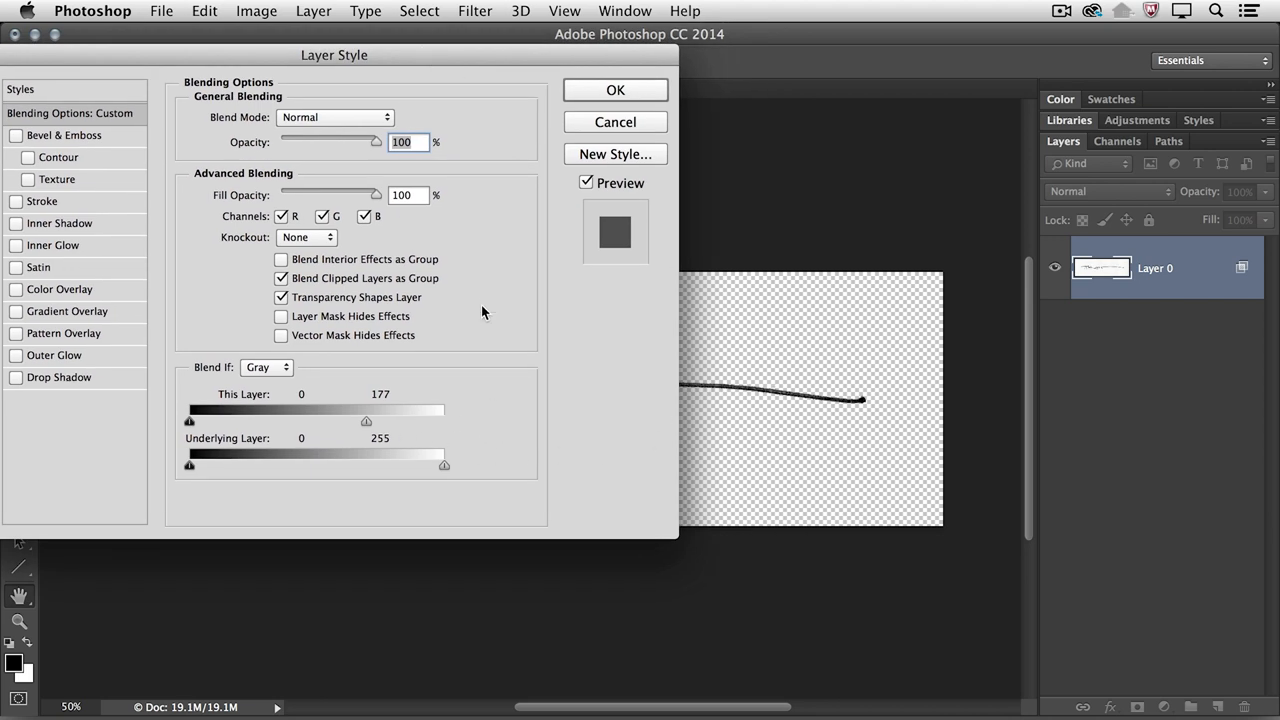
{"action": "mouse_move", "coordinate": [372, 432]}
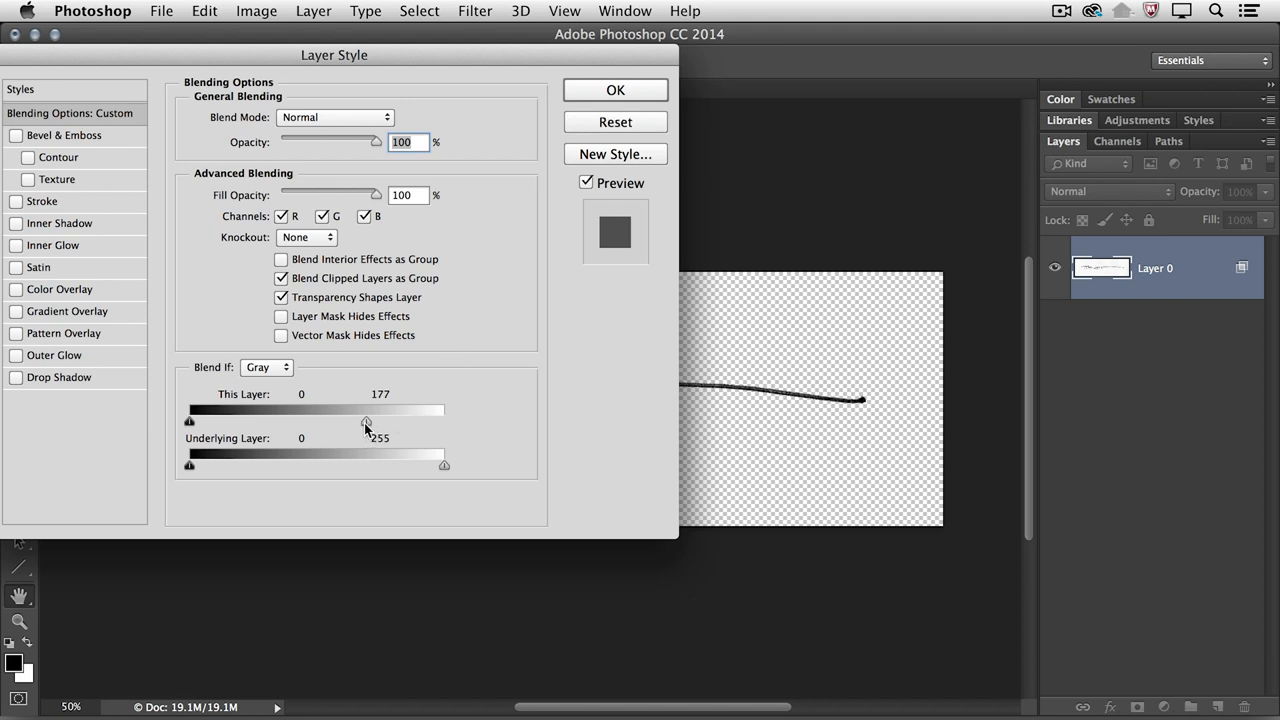
{"action": "left_click_drag", "start_coordinate": [368, 420], "coordinate": [324, 420]}
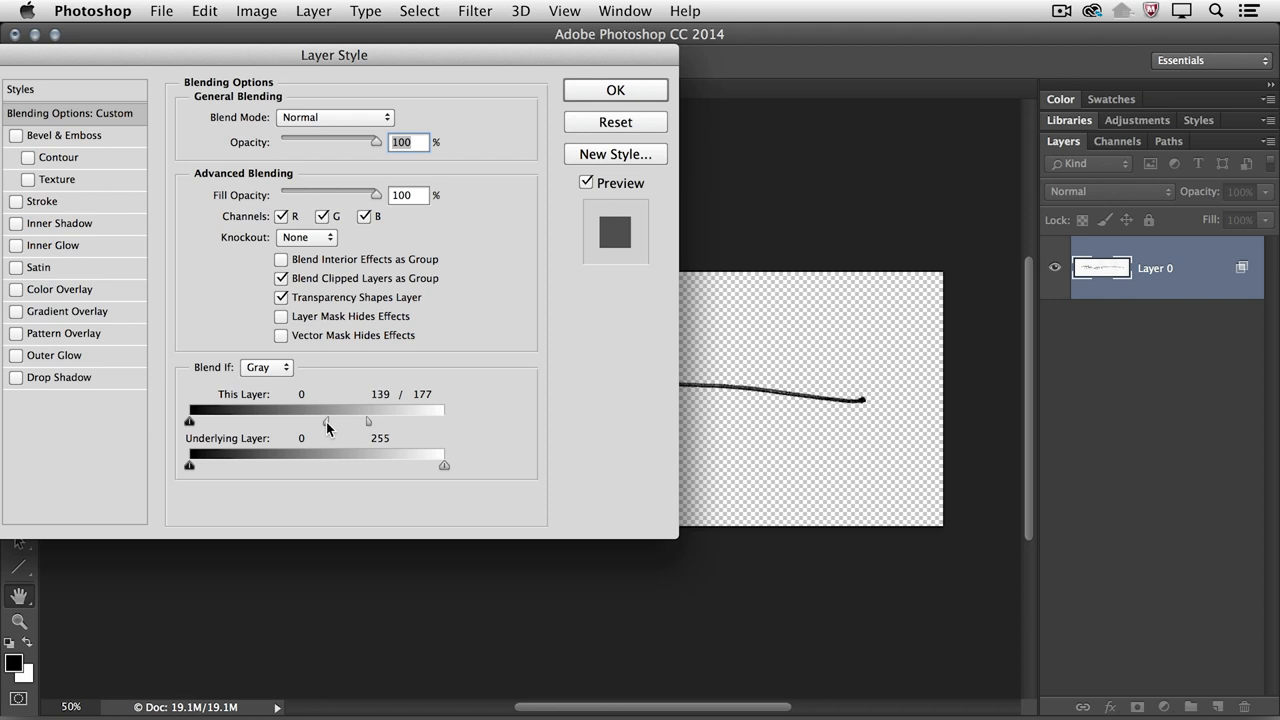
{"action": "left_click_drag", "start_coordinate": [324, 420], "coordinate": [320, 420]}
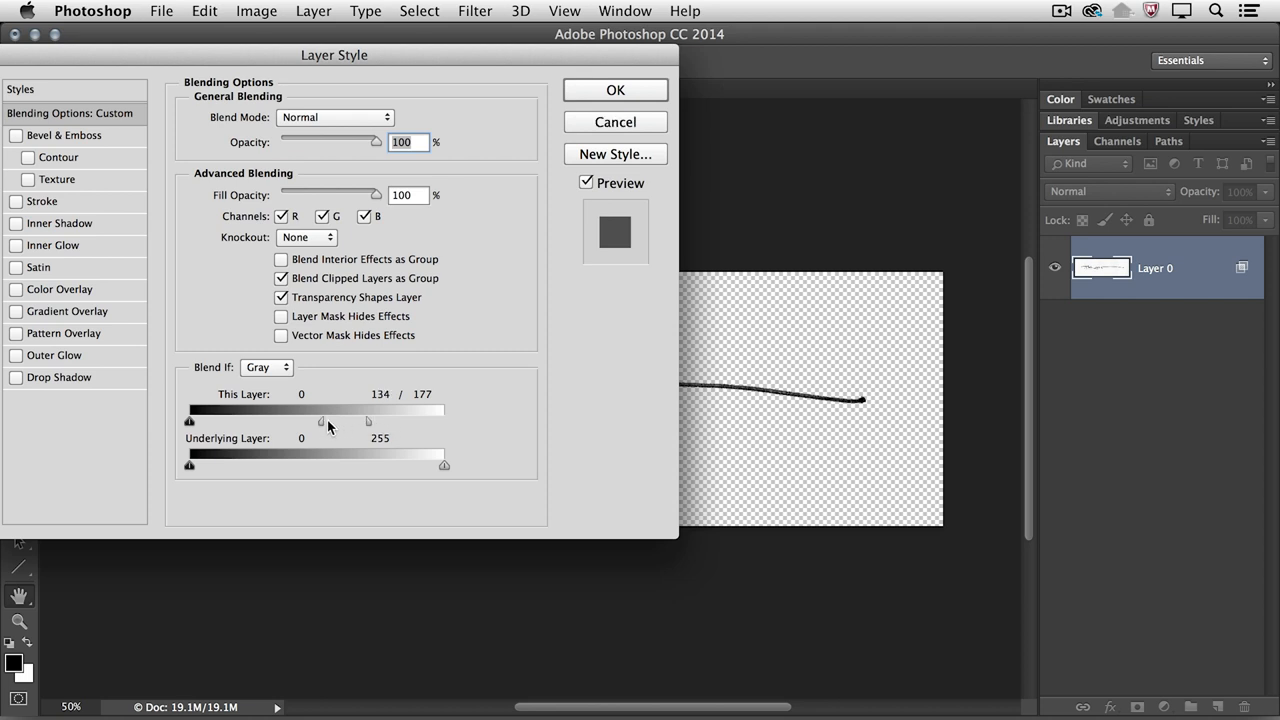
{"action": "mouse_move", "coordinate": [410, 104]}
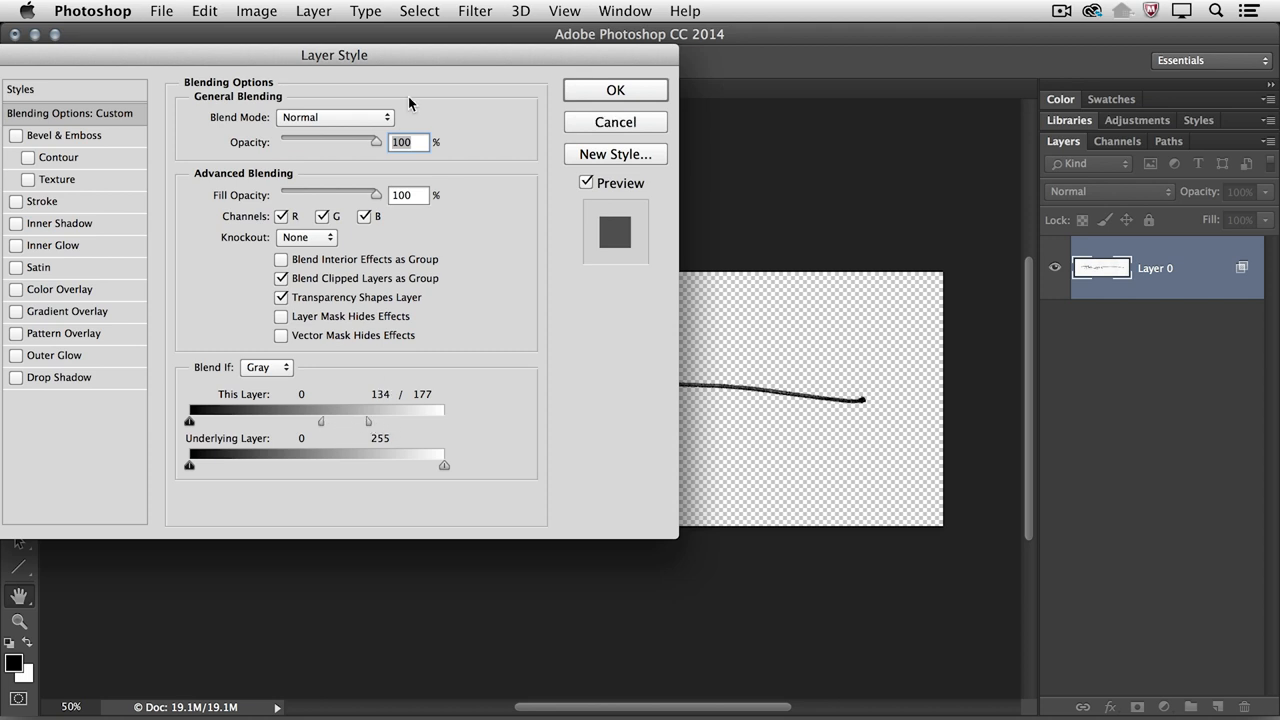
{"action": "left_click_drag", "start_coordinate": [336, 56], "coordinate": [916, 156]}
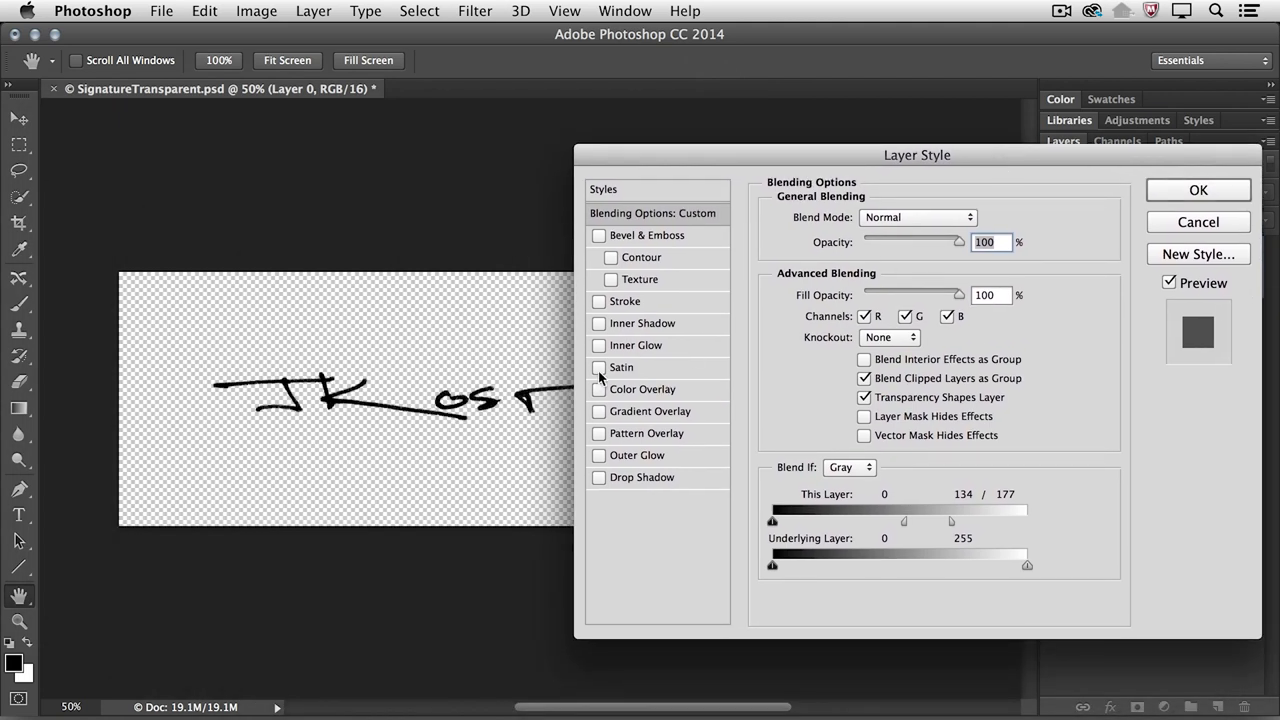
{"action": "mouse_move", "coordinate": [772, 524]}
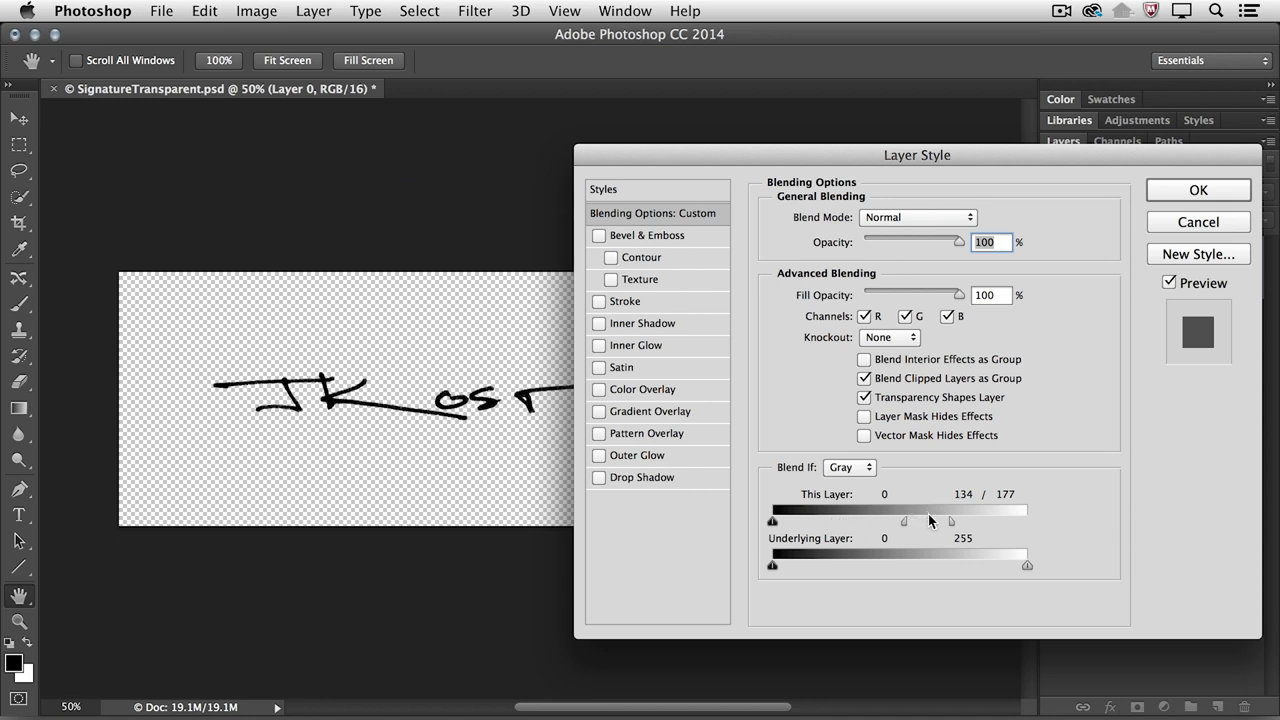
{"action": "mouse_move", "coordinate": [1184, 198]}
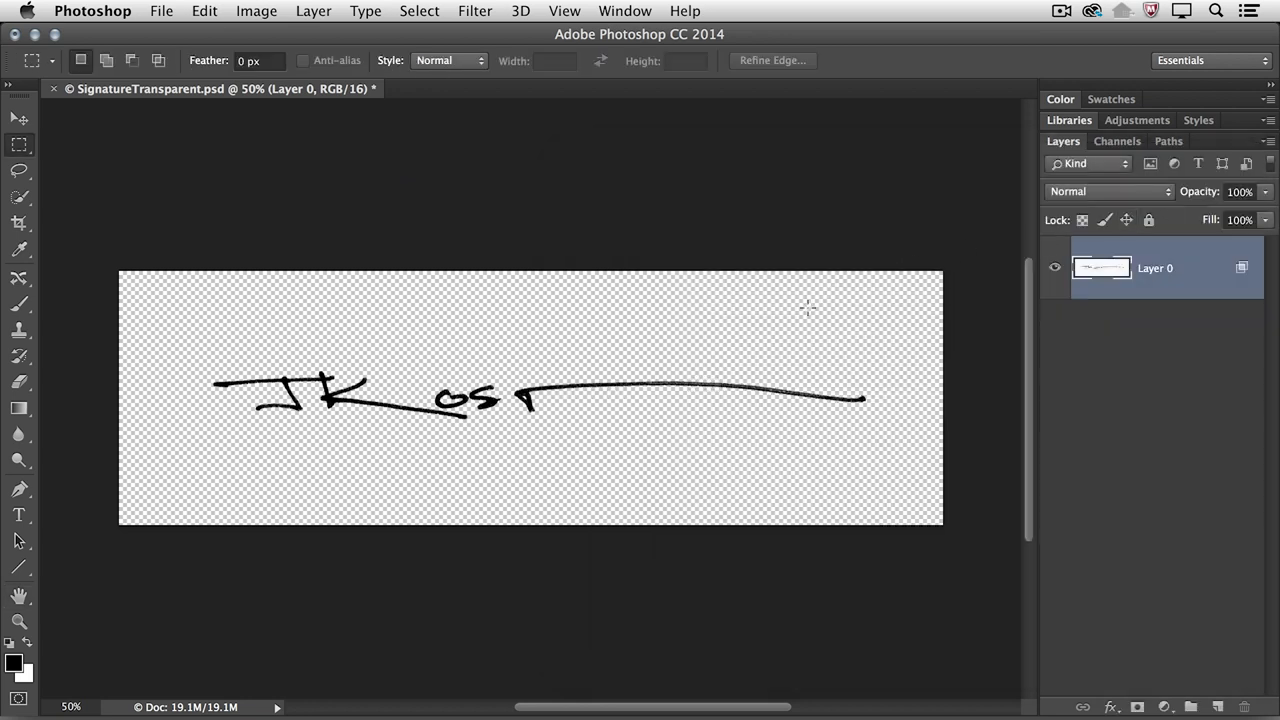
Save As with PNG format, naming the file SignatureTransparent.png in ImageVault
{"action": "left_click", "coordinate": [160, 12]}
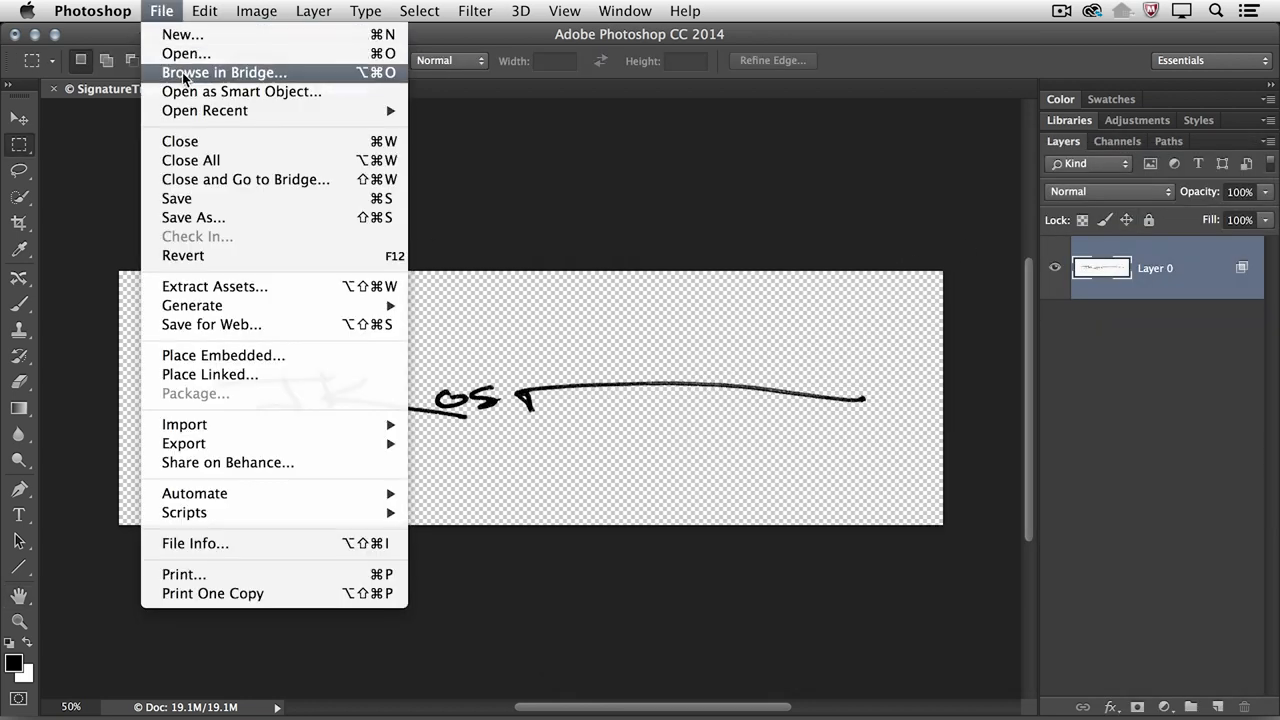
{"action": "left_click", "coordinate": [192, 216]}
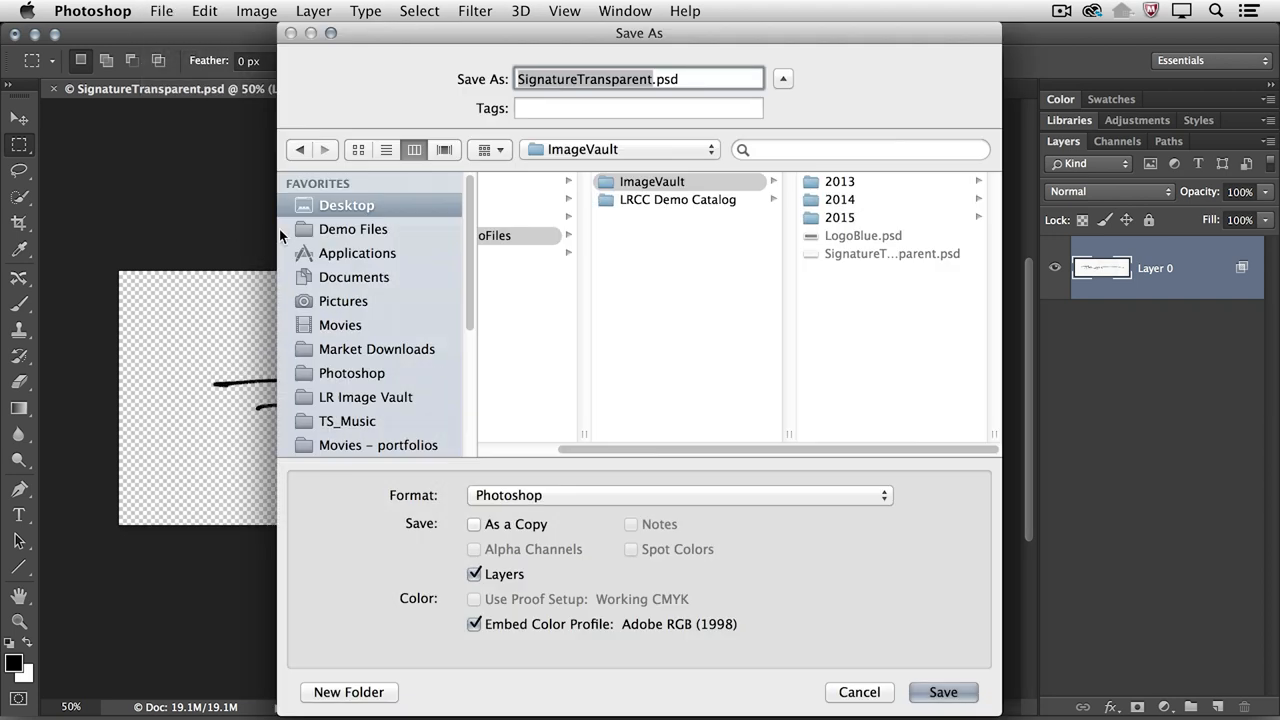
{"action": "left_click", "coordinate": [680, 496]}
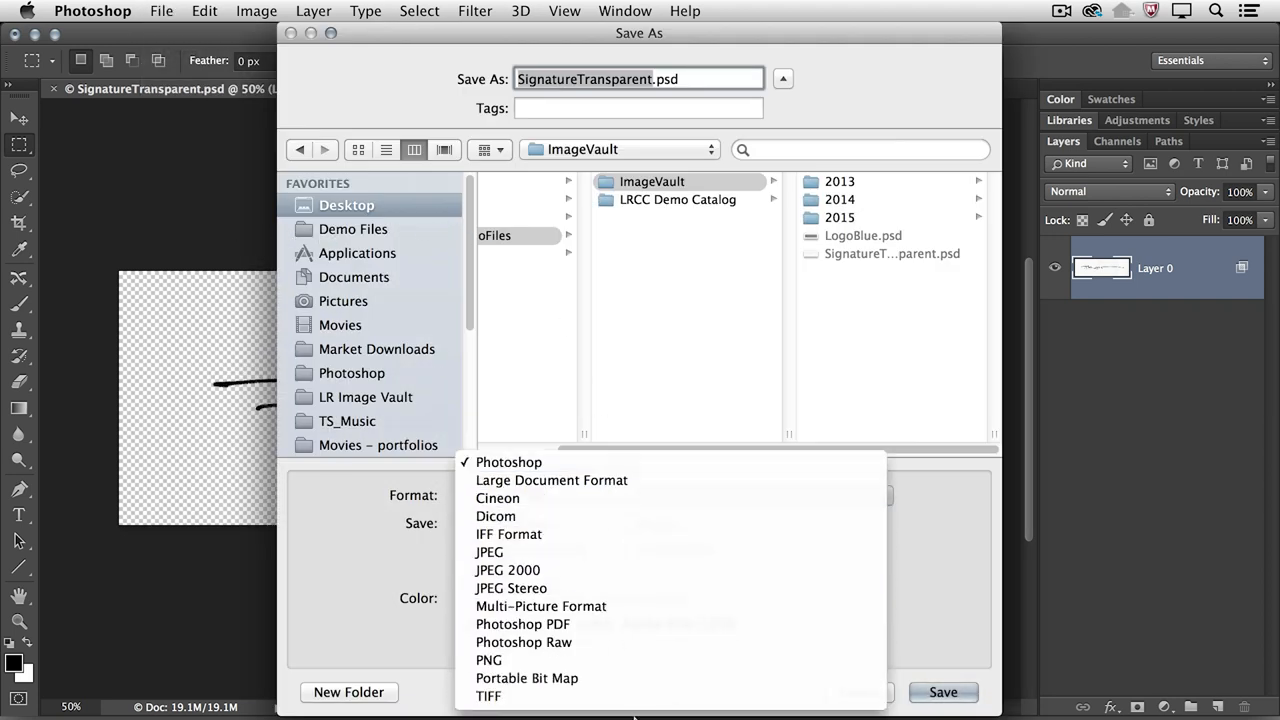
{"action": "left_click", "coordinate": [488, 660]}
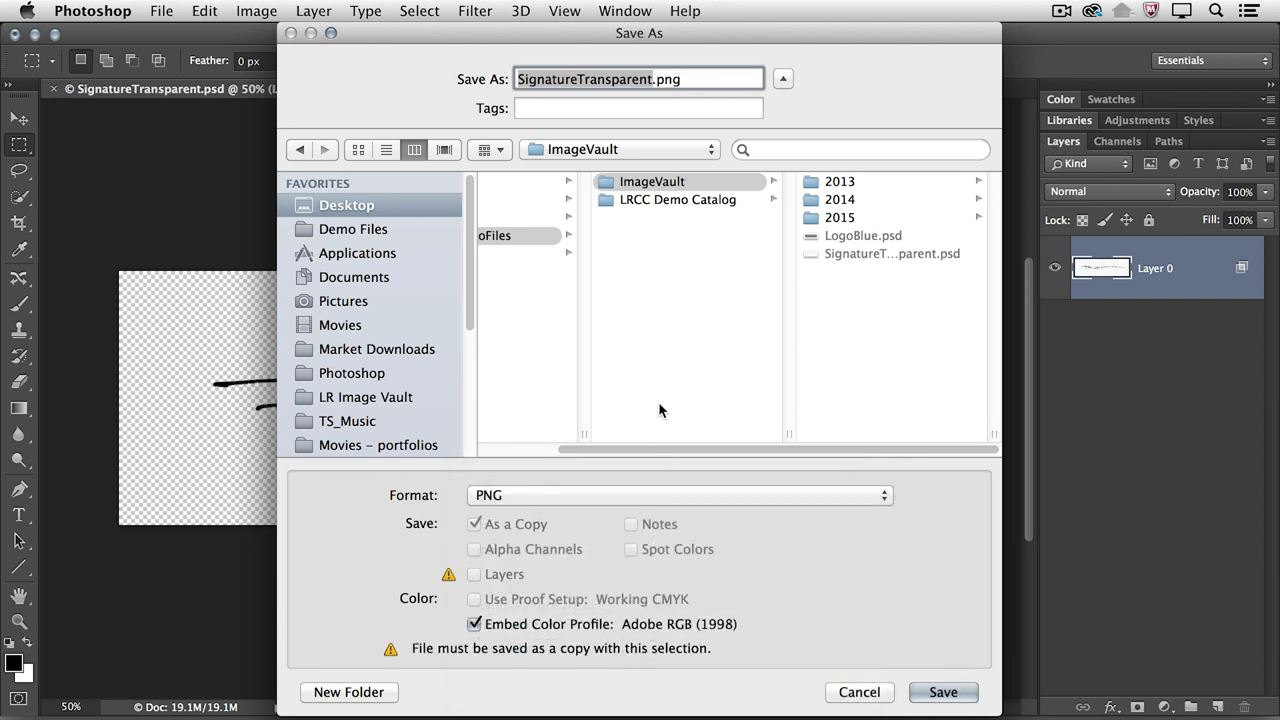
{"action": "mouse_move", "coordinate": [656, 388]}
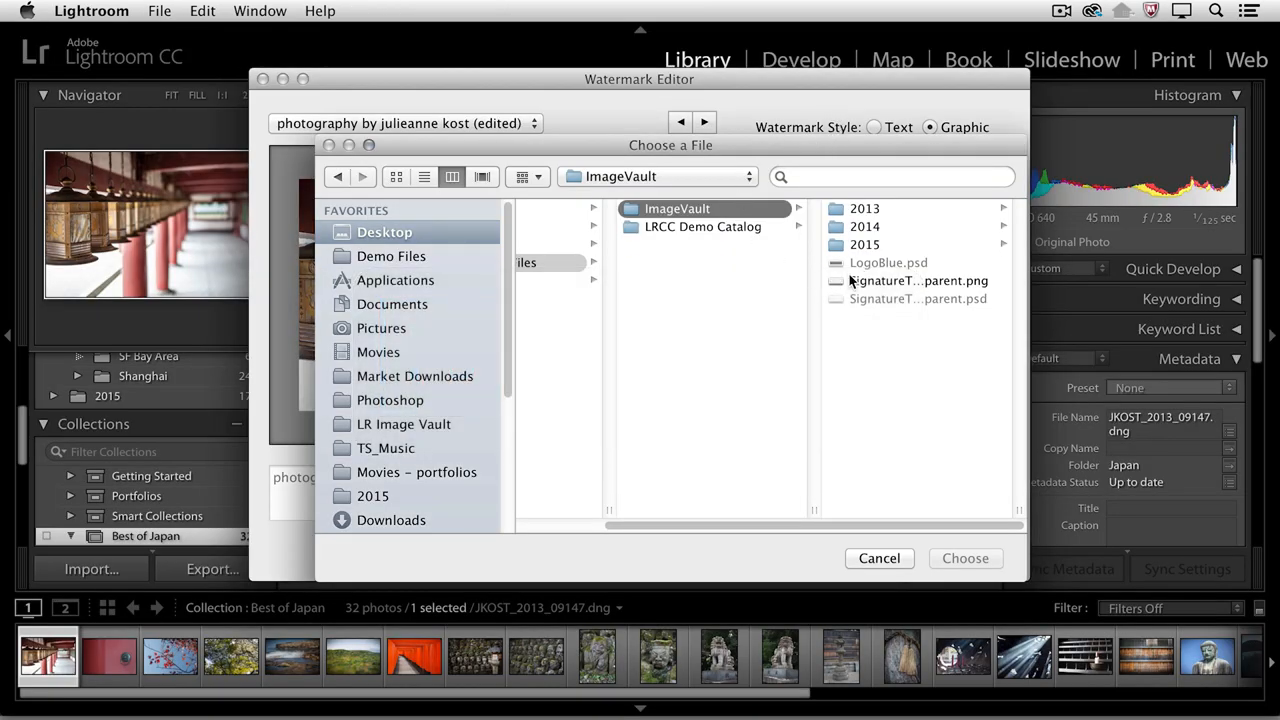
Choose SignatureTransparent.png as the graphic watermark and enlarge it to size 66
{"action": "left_click", "coordinate": [710, 280]}
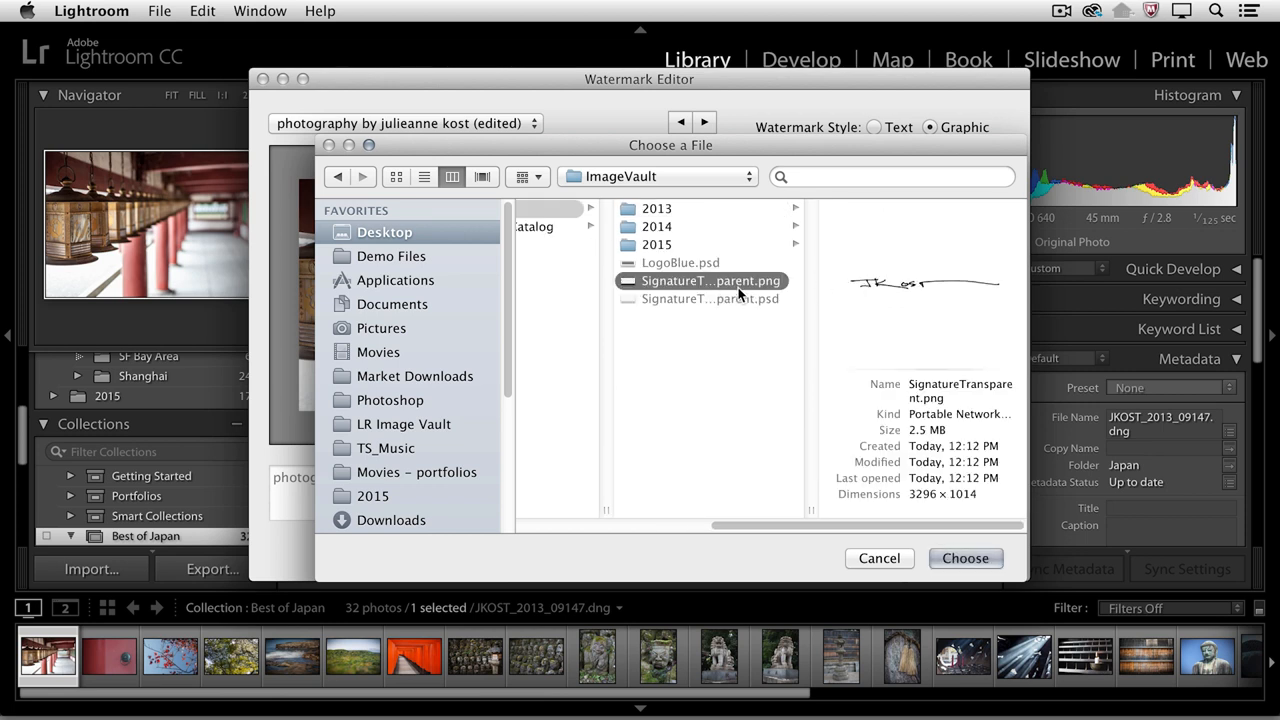
{"action": "left_click", "coordinate": [964, 558]}
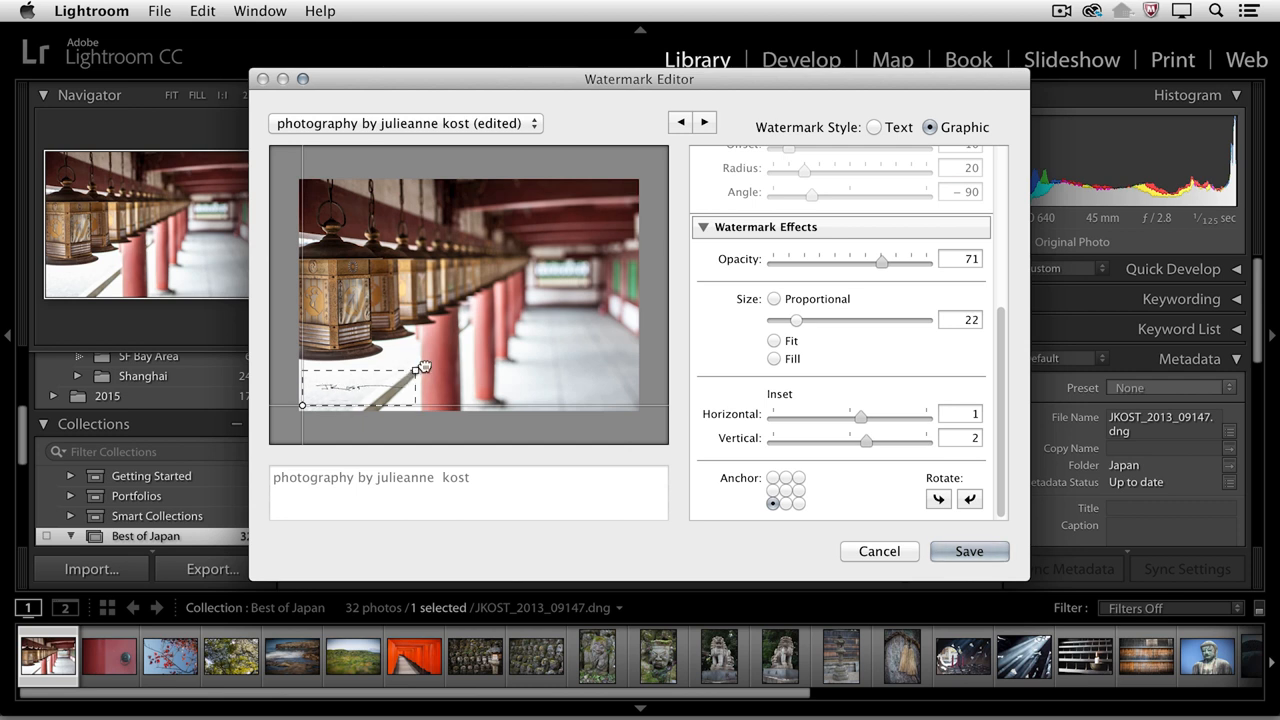
{"action": "left_click_drag", "start_coordinate": [796, 320], "coordinate": [840, 320]}
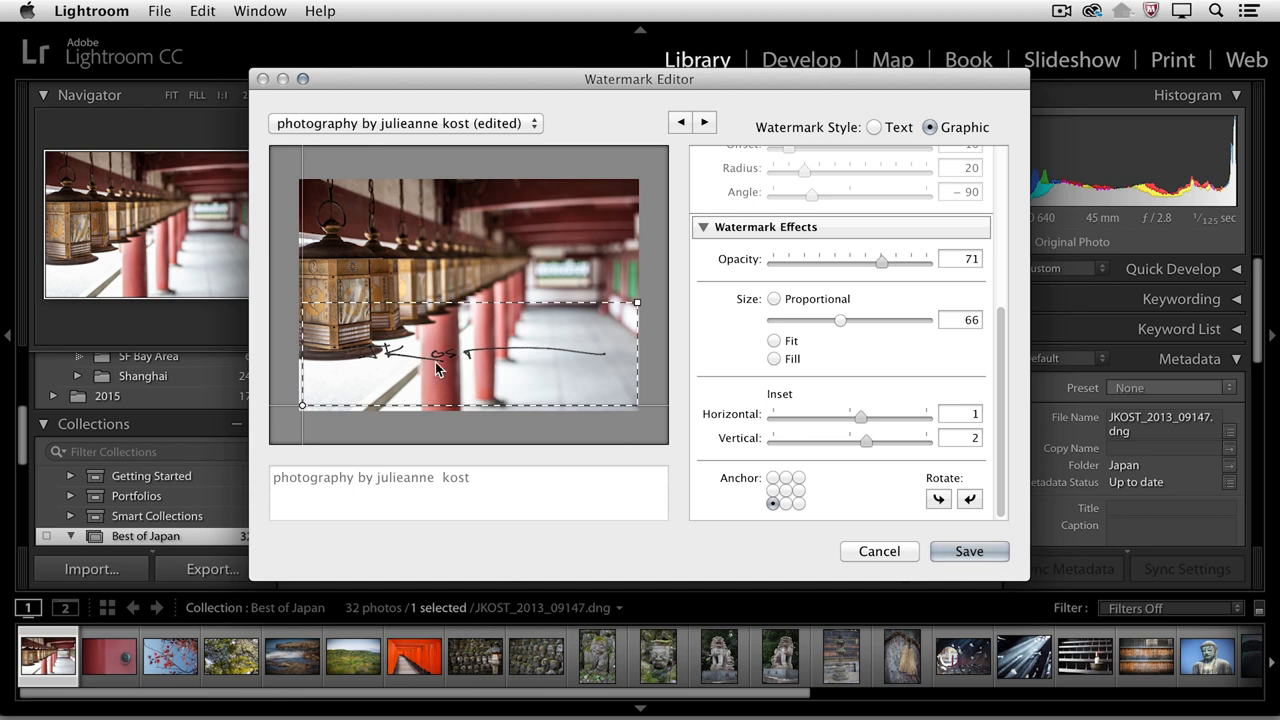
{"action": "mouse_move", "coordinate": [640, 302]}
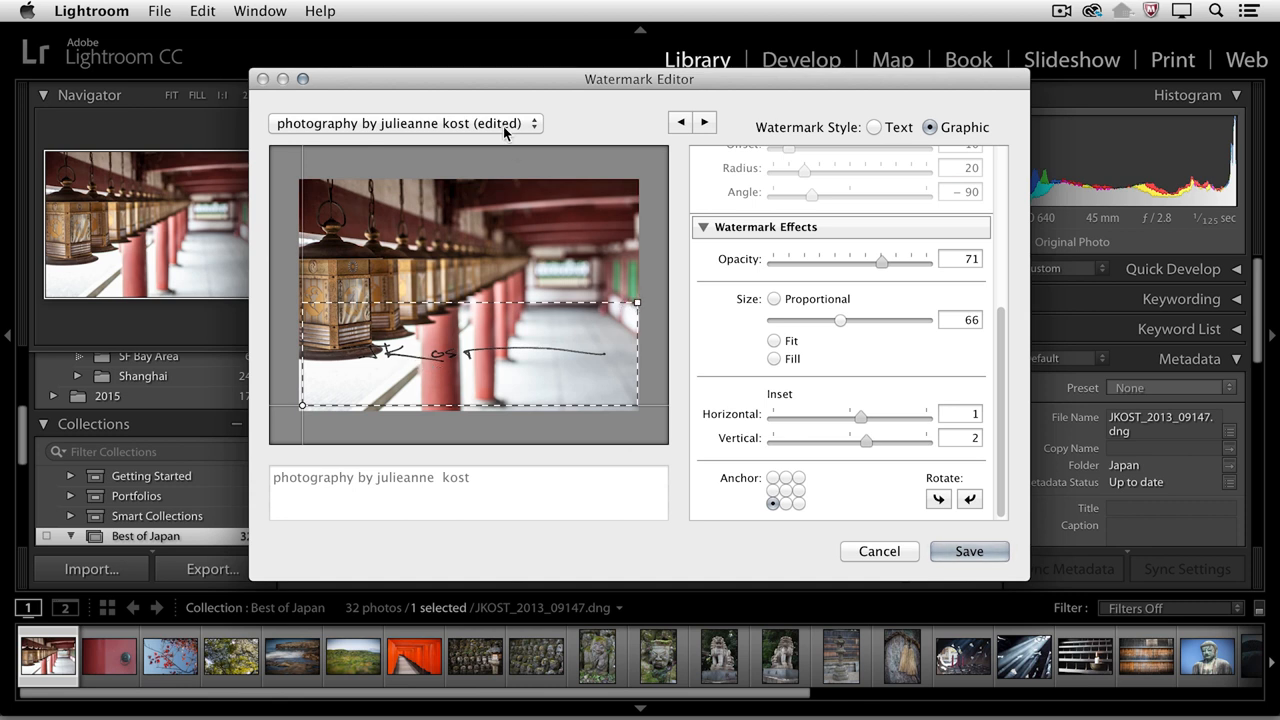
Save the current signature watermark settings as a new preset named Signature
{"action": "left_click", "coordinate": [404, 124]}
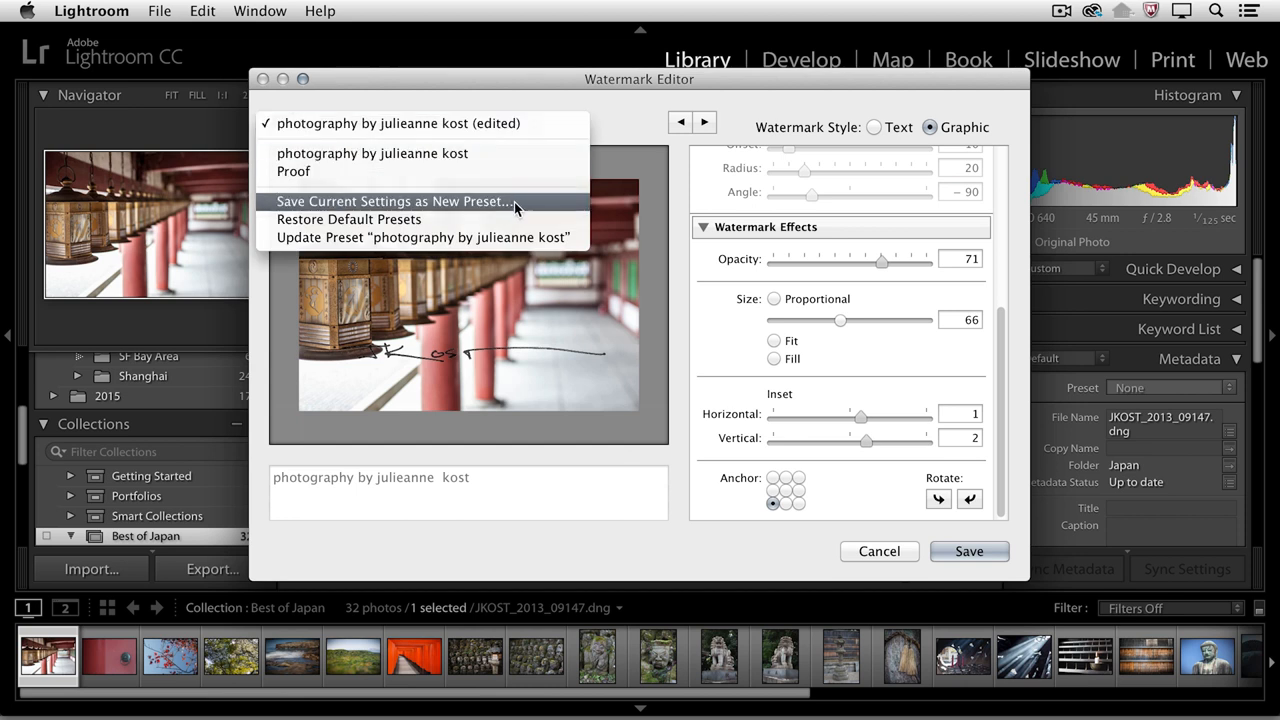
{"action": "left_click", "coordinate": [394, 200]}
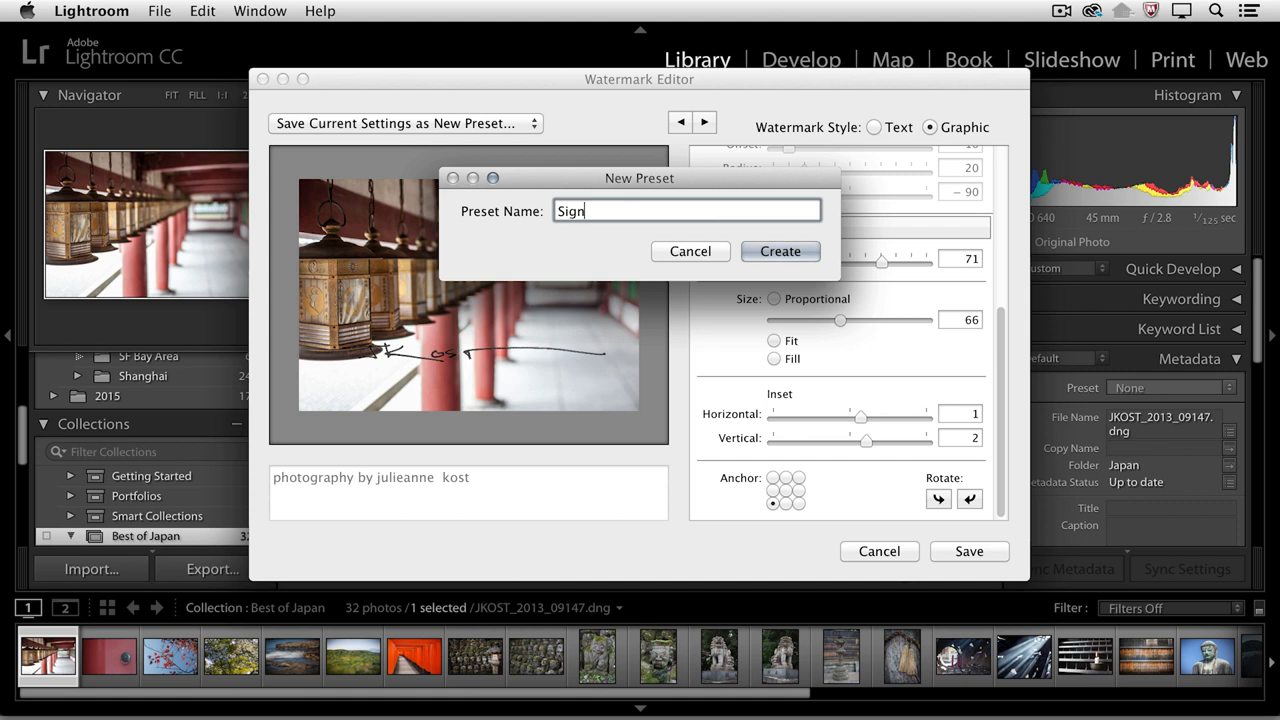
{"action": "type", "text": "ature"}
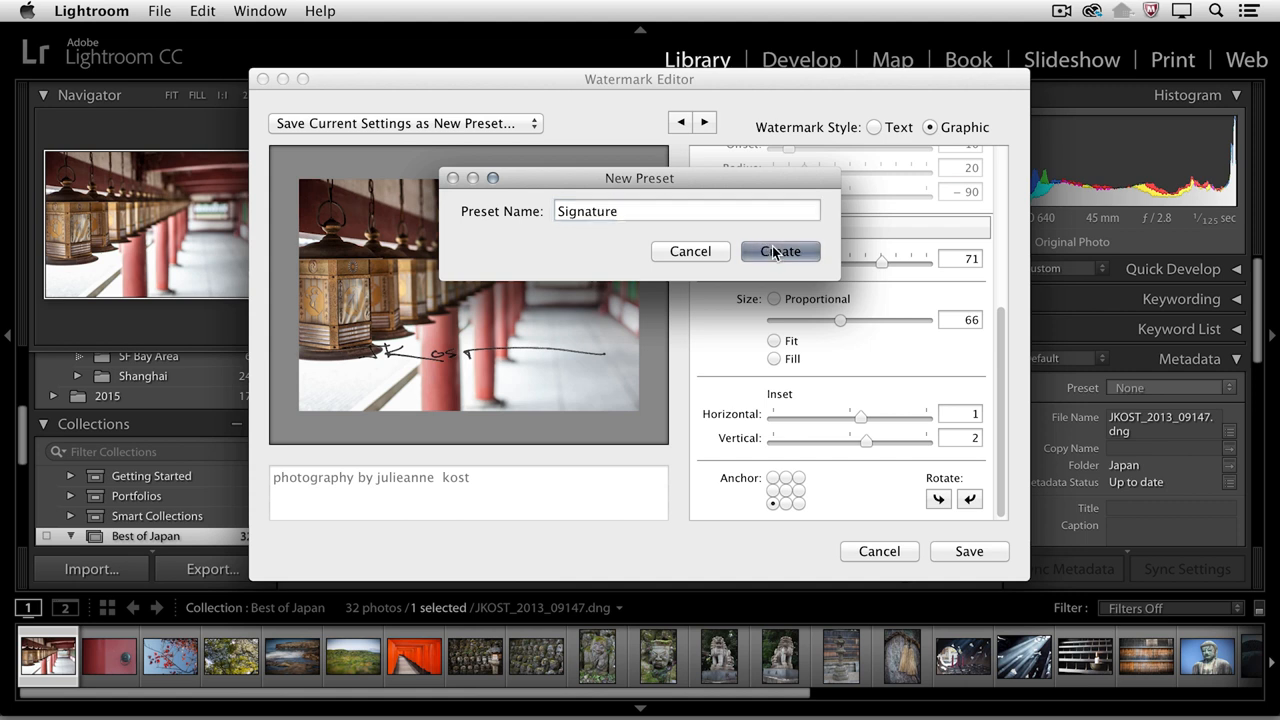
{"action": "left_click", "coordinate": [780, 252]}
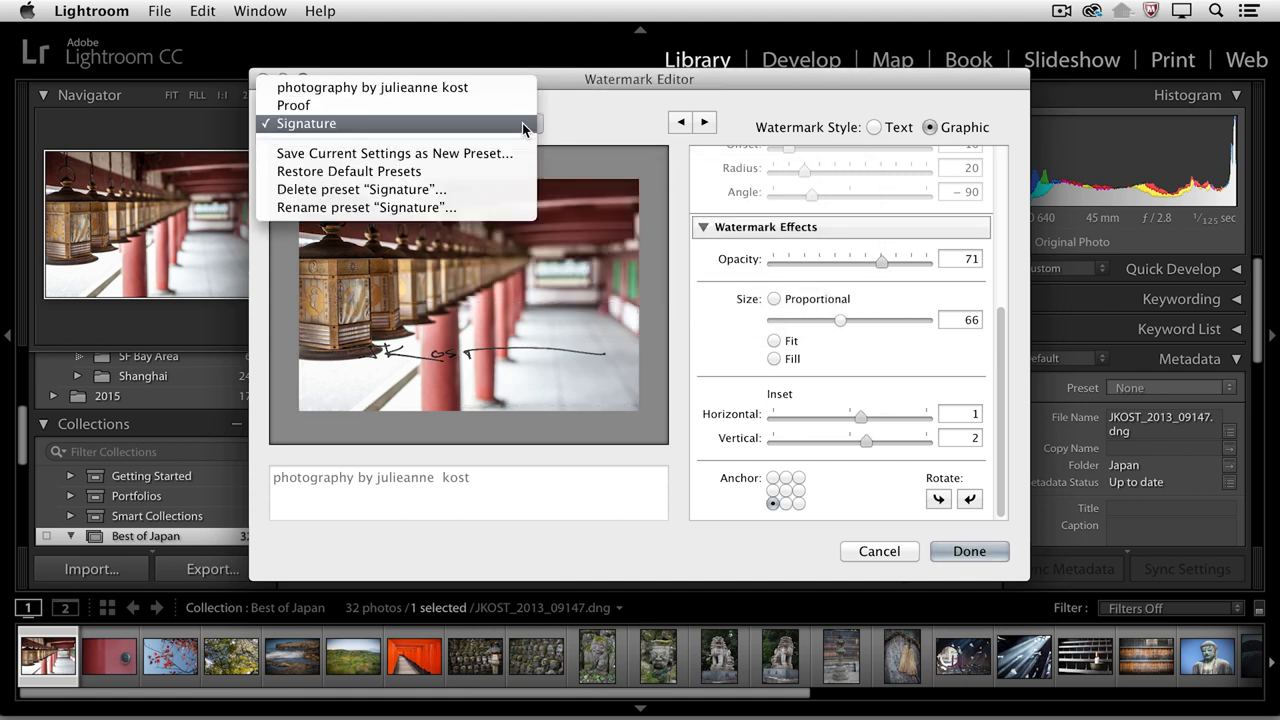
{"action": "mouse_move", "coordinate": [372, 88]}
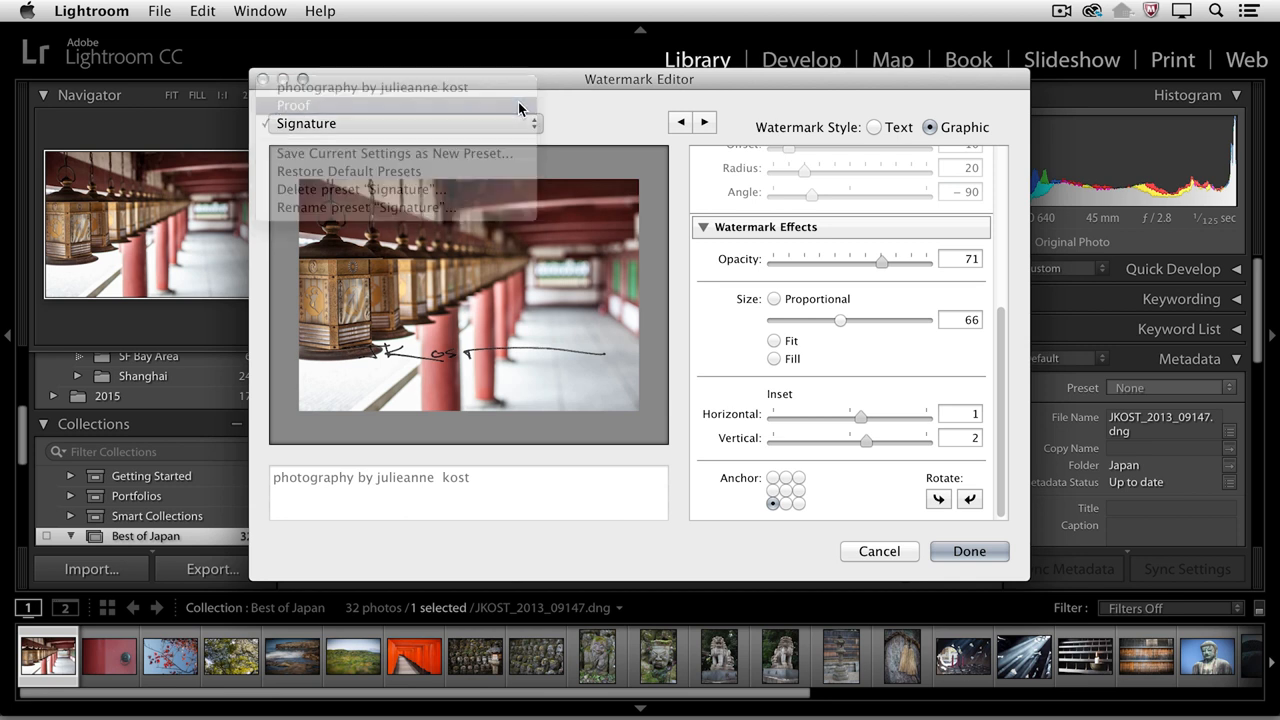
Switch to the Proof text preset and close the Watermark Editor
{"action": "left_click", "coordinate": [292, 104]}
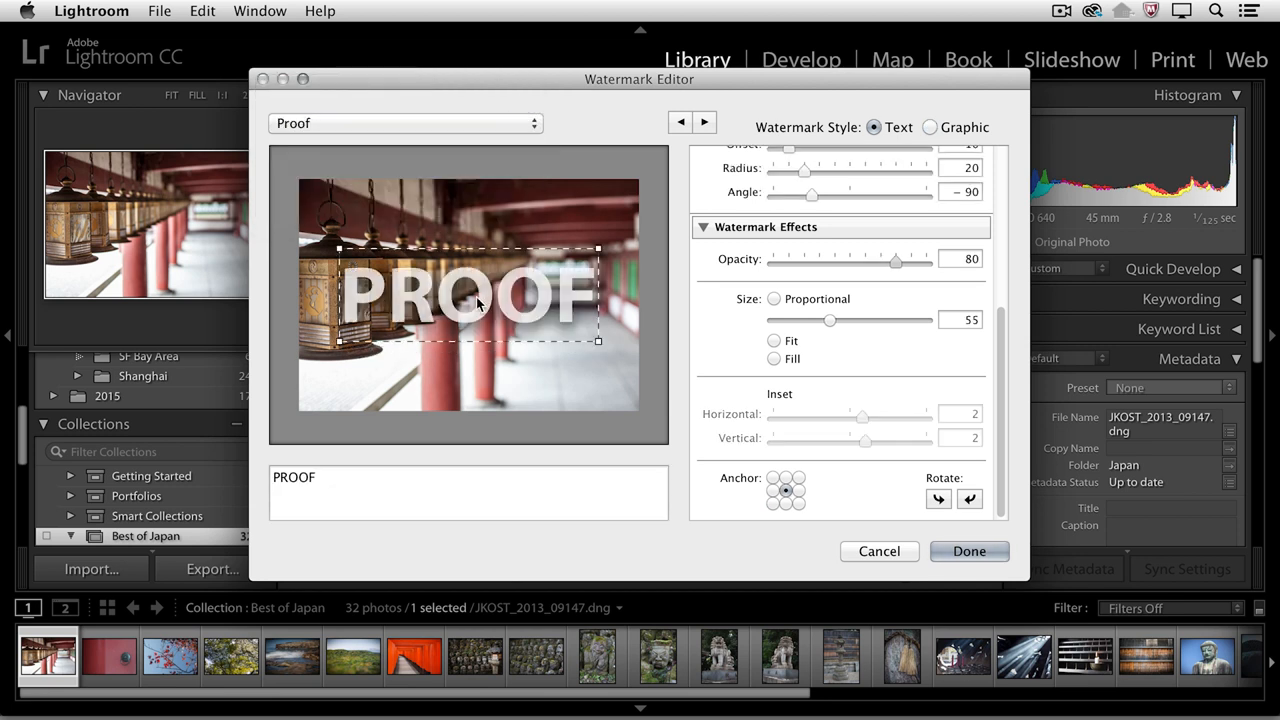
{"action": "left_click", "coordinate": [968, 552]}
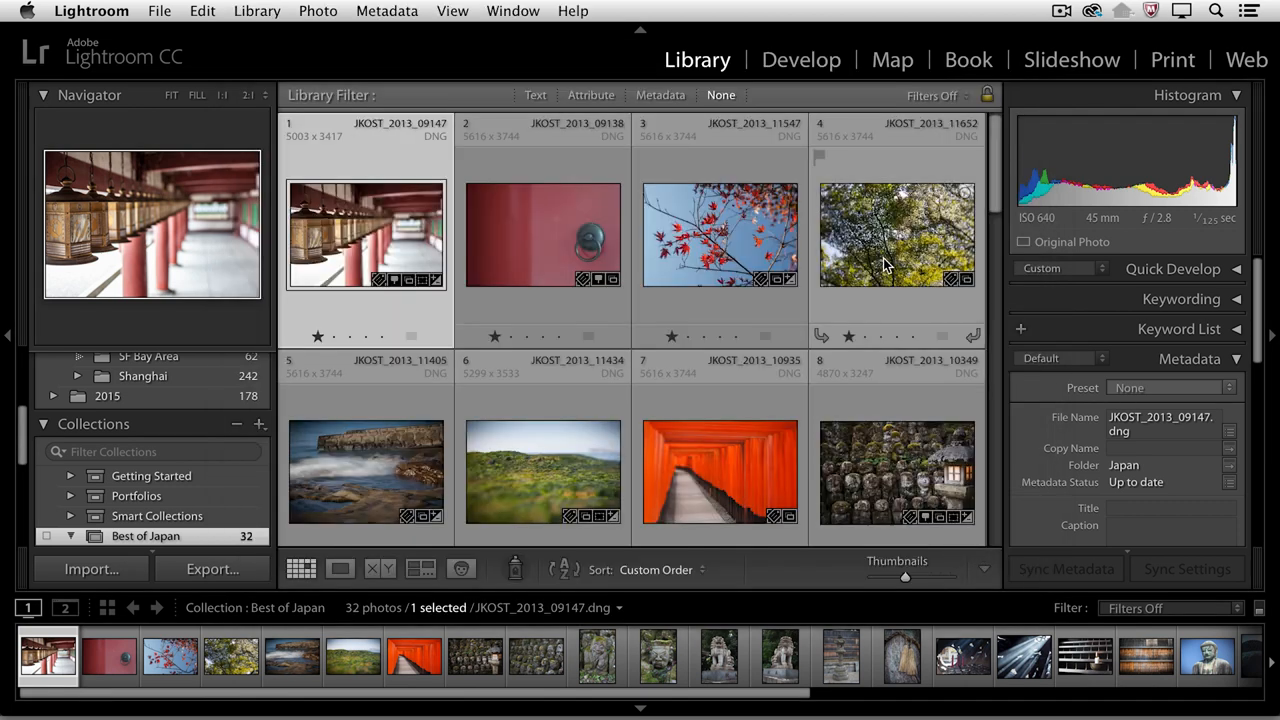
In Slideshow, enable watermarking and apply the Proof preset to the slides
{"action": "left_click", "coordinate": [1072, 60]}
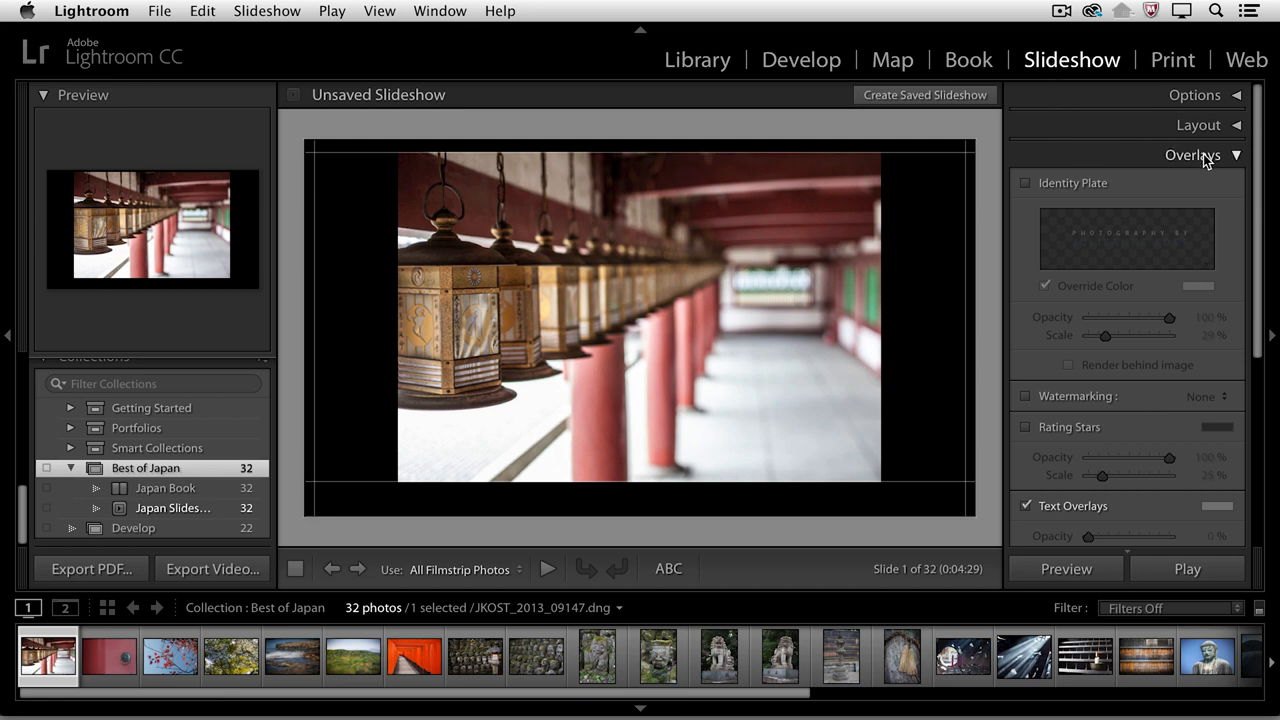
{"action": "left_click", "coordinate": [1024, 396]}
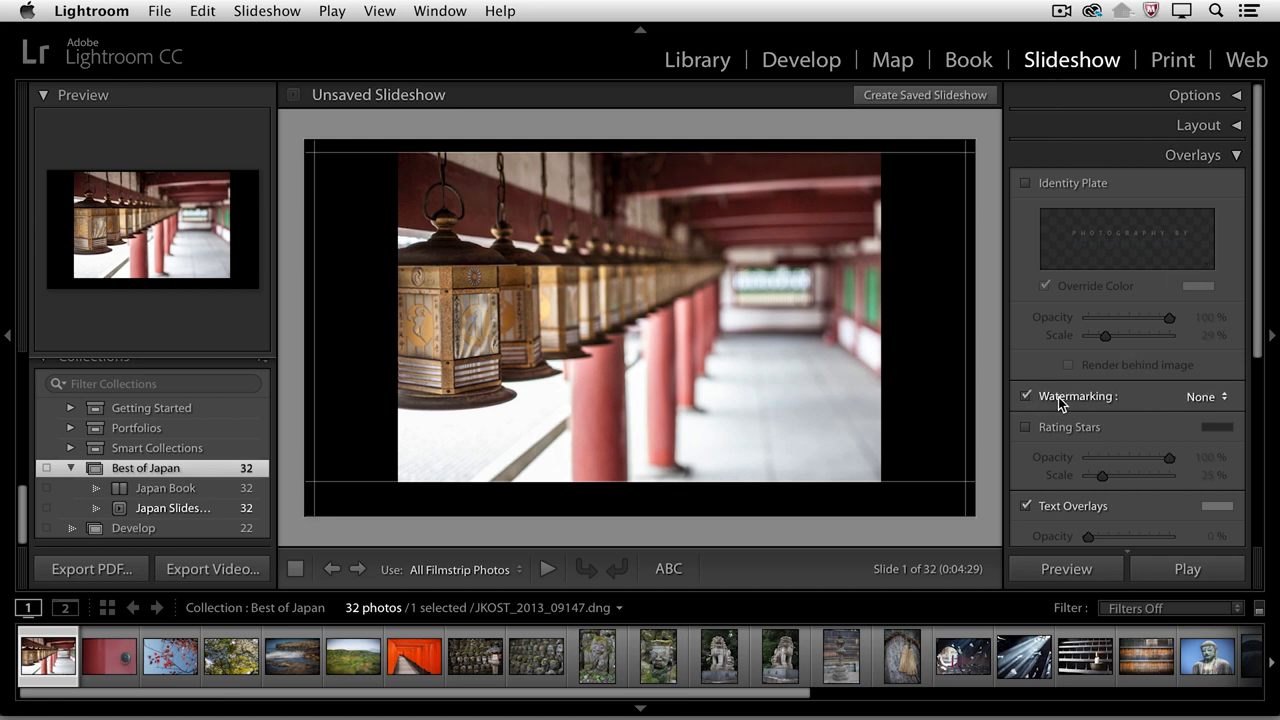
{"action": "left_click", "coordinate": [1208, 396]}
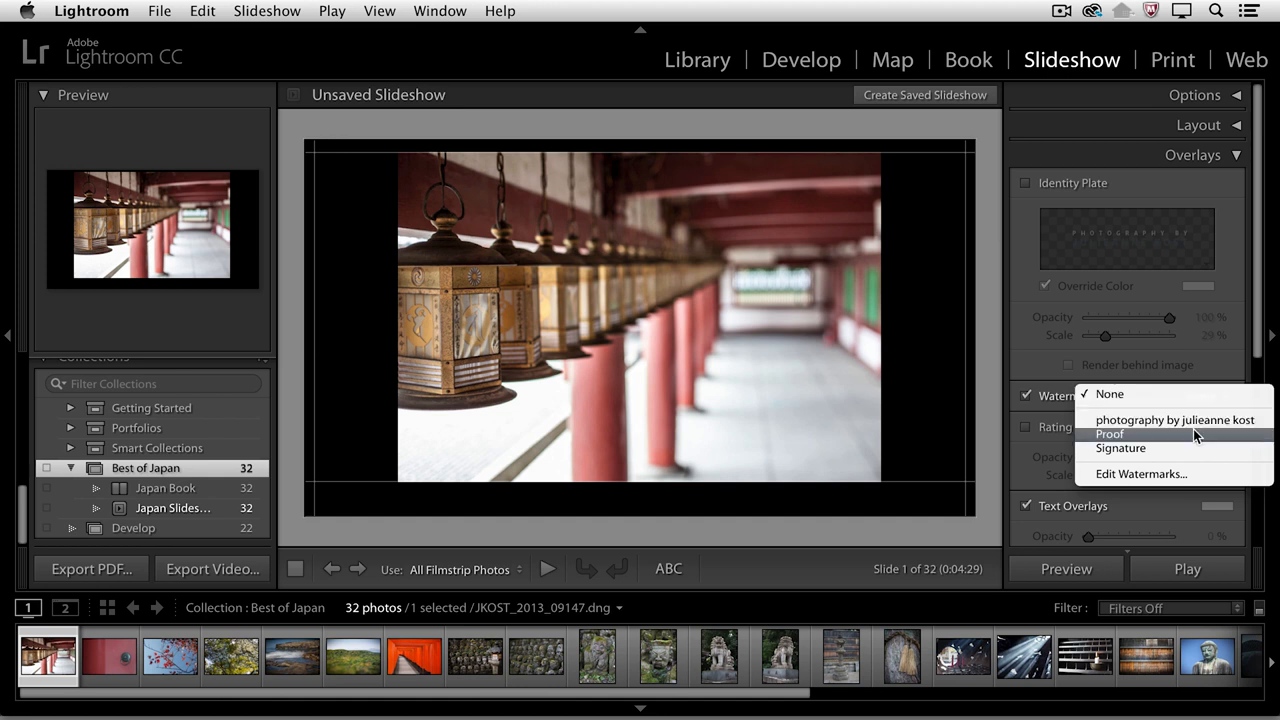
{"action": "left_click", "coordinate": [1174, 420]}
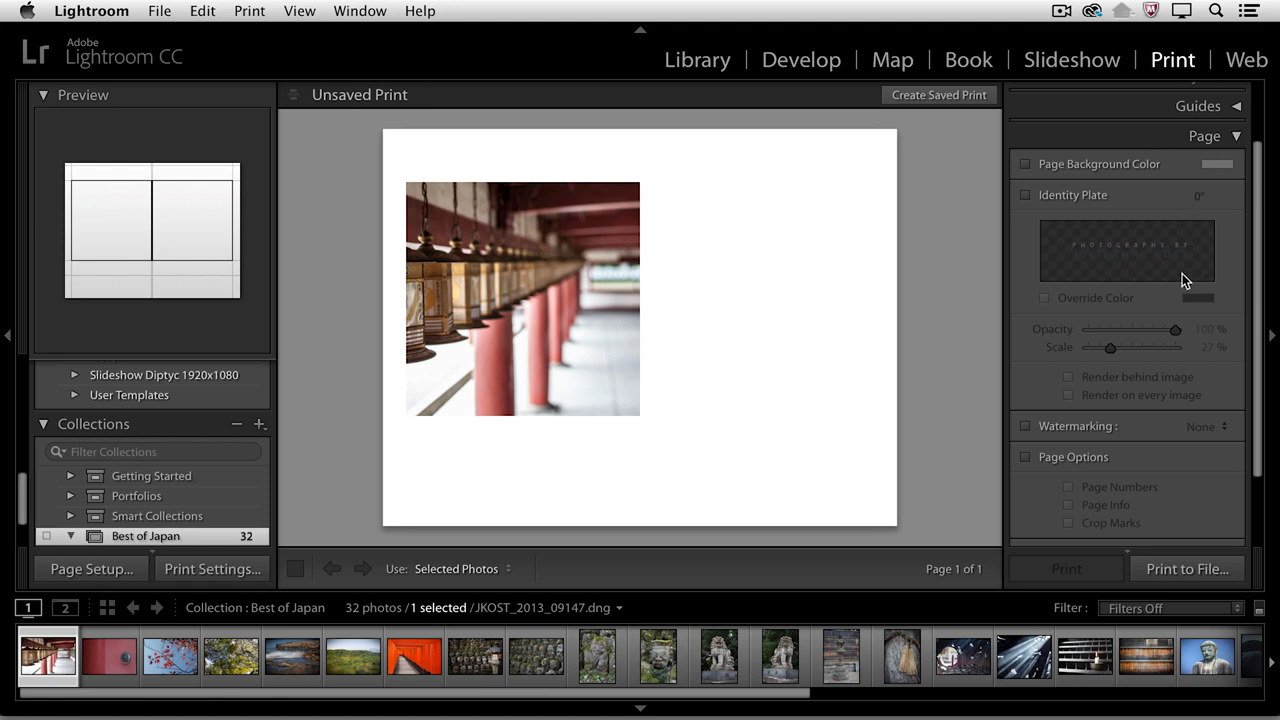
Add the red door photo to the print layout and stamp both prints with the photography credit watermark
{"action": "left_click", "coordinate": [1024, 424]}
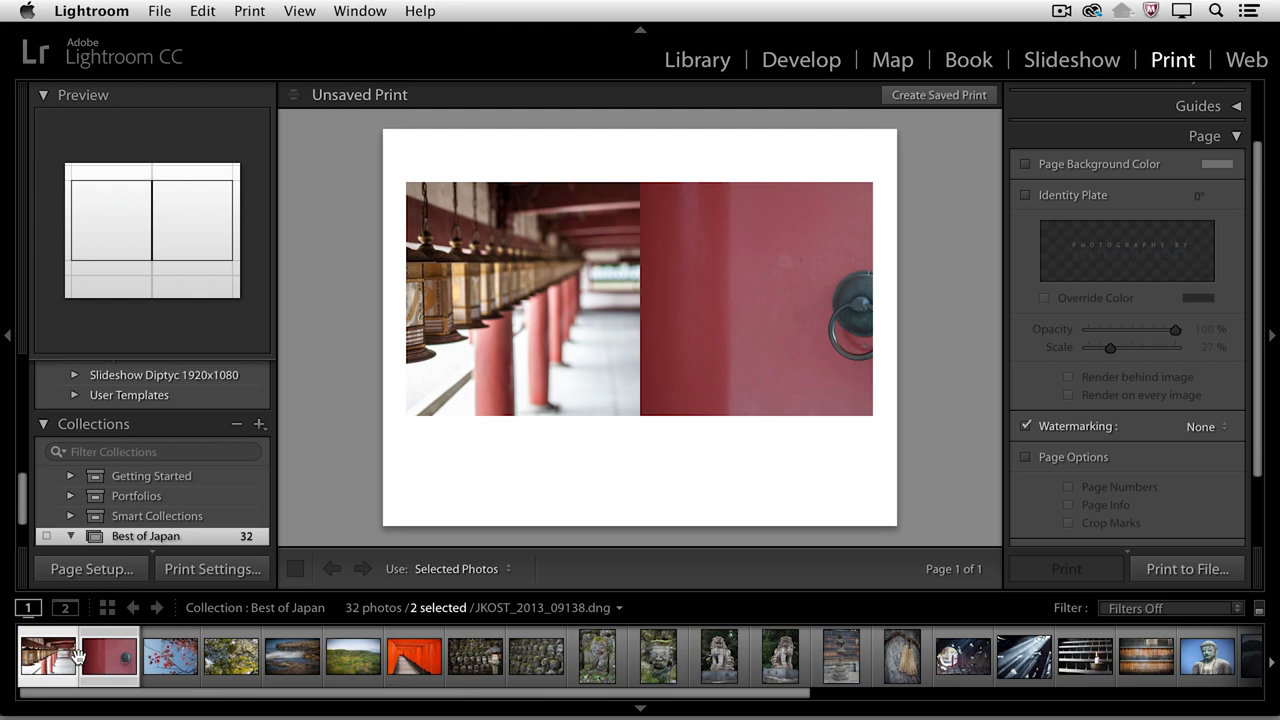
{"action": "left_click", "coordinate": [1204, 426]}
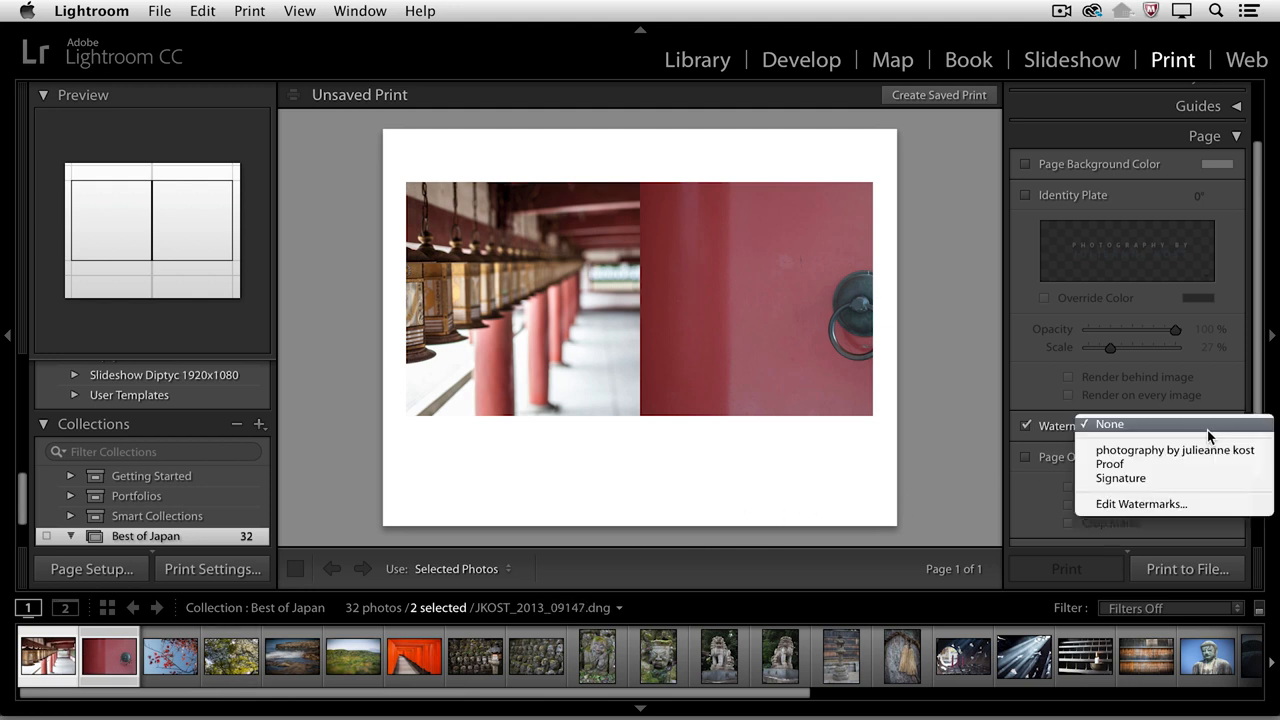
{"action": "left_click", "coordinate": [1176, 448]}
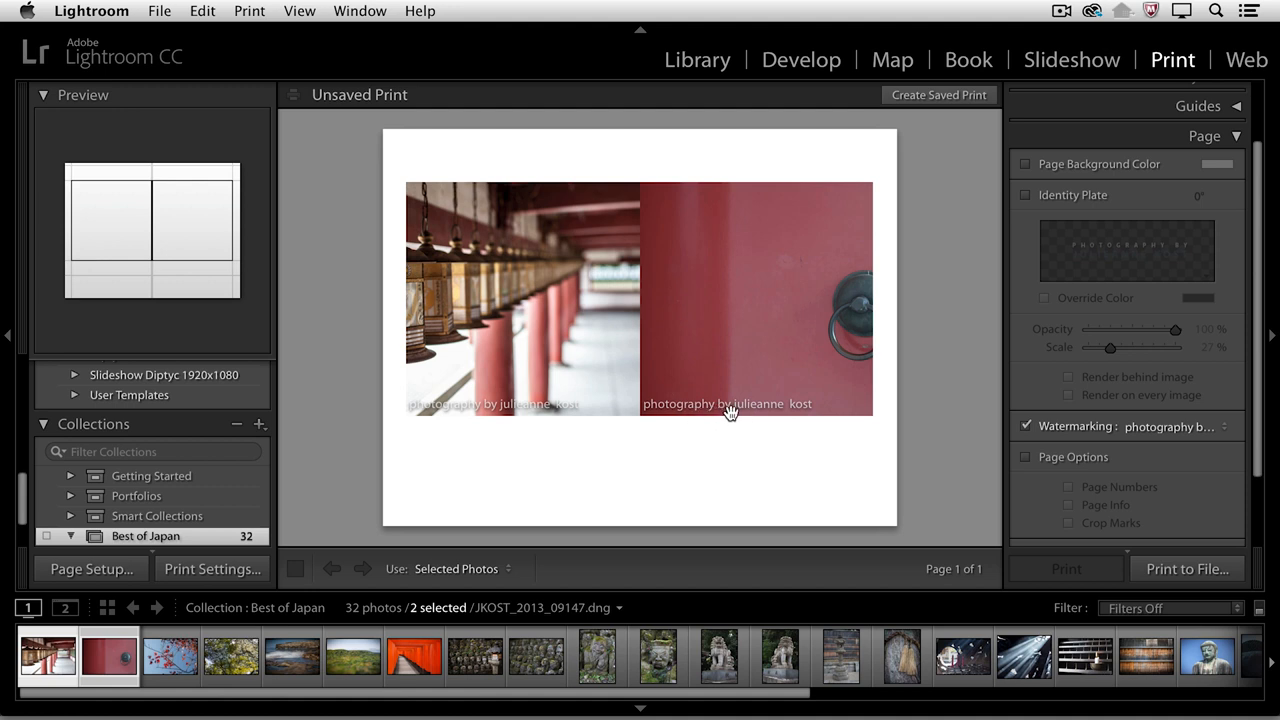
{"action": "mouse_move", "coordinate": [1244, 166]}
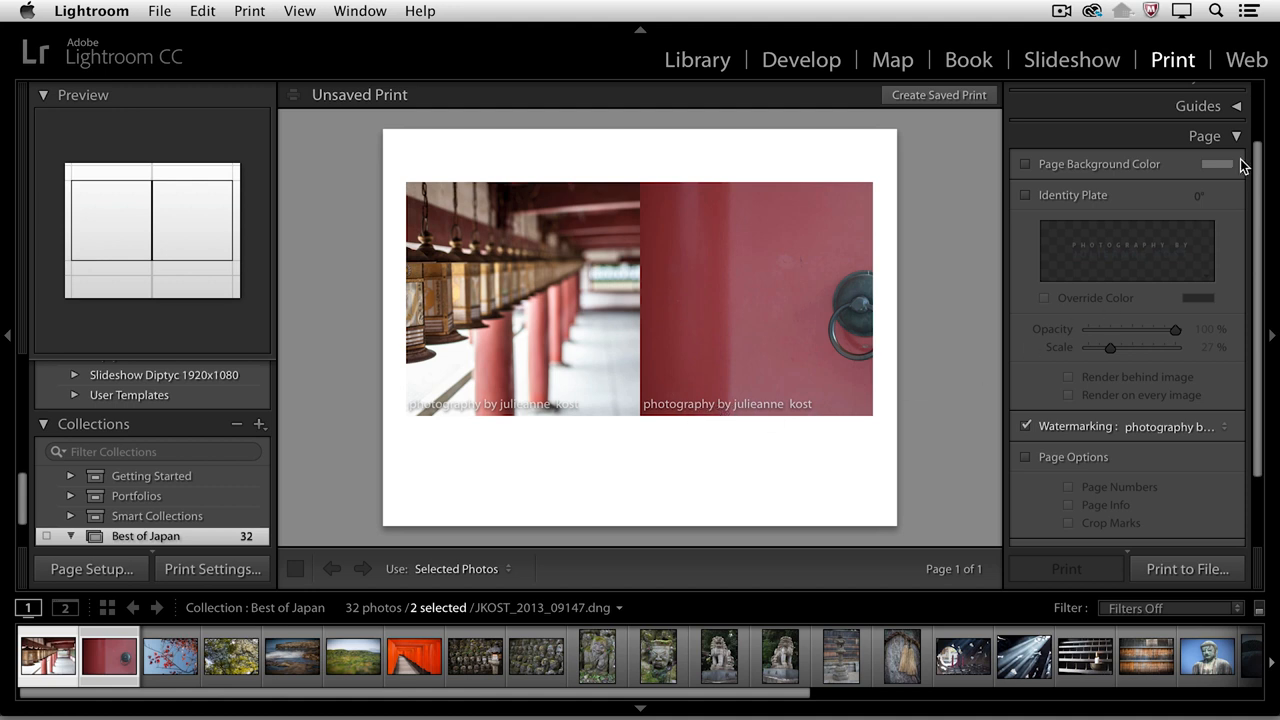
{"action": "left_click", "coordinate": [1246, 60]}
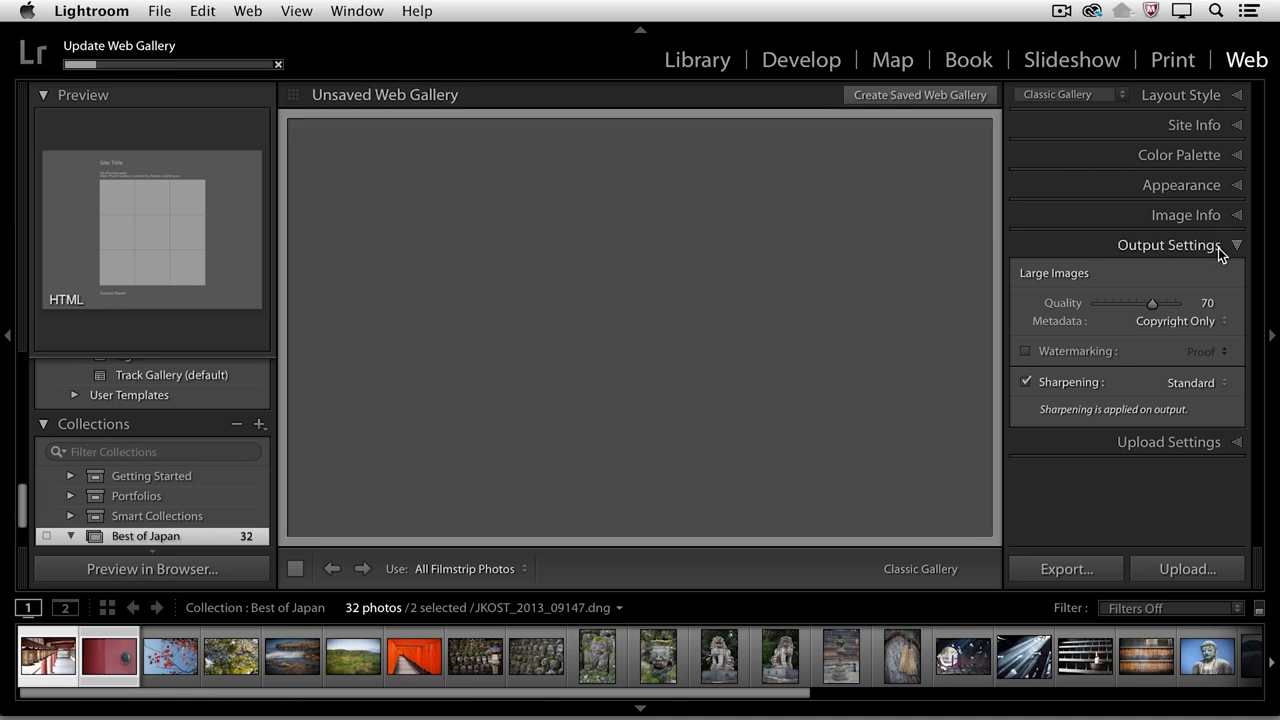
Enable web gallery watermarking with the photography credit preset instead of Proof, then return to Library
{"action": "left_click", "coordinate": [1024, 352]}
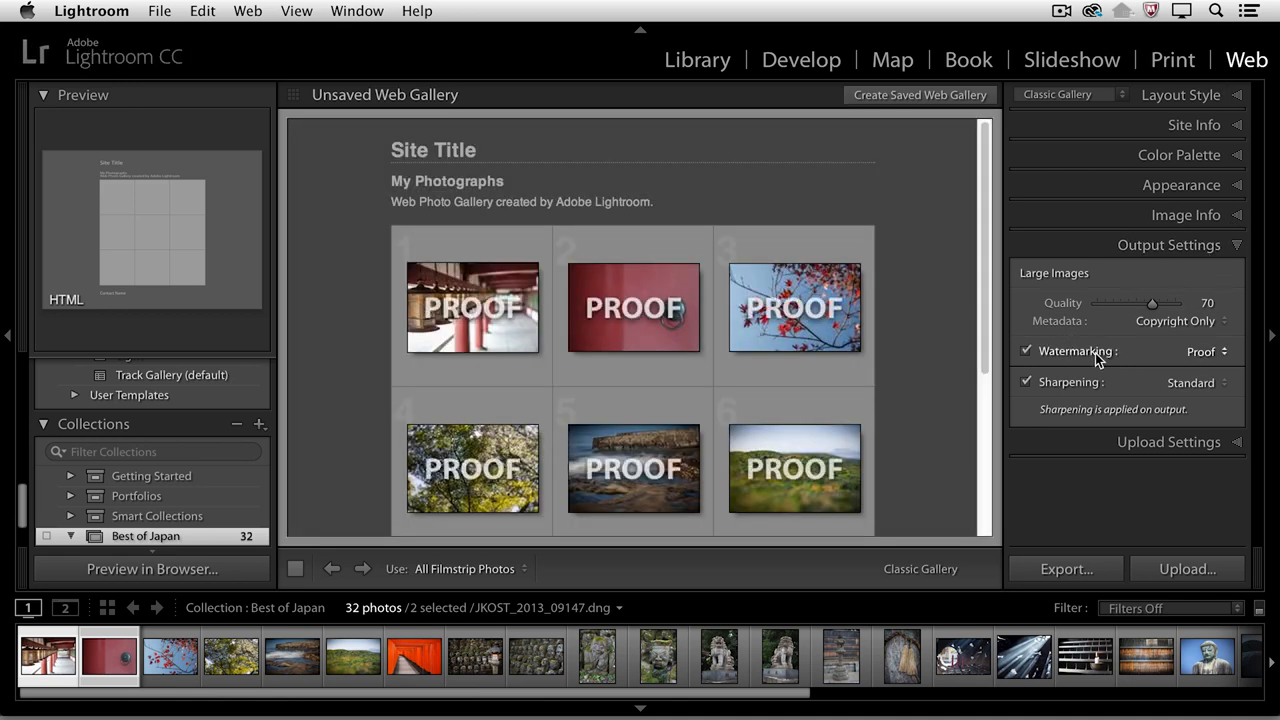
{"action": "left_click", "coordinate": [1200, 352]}
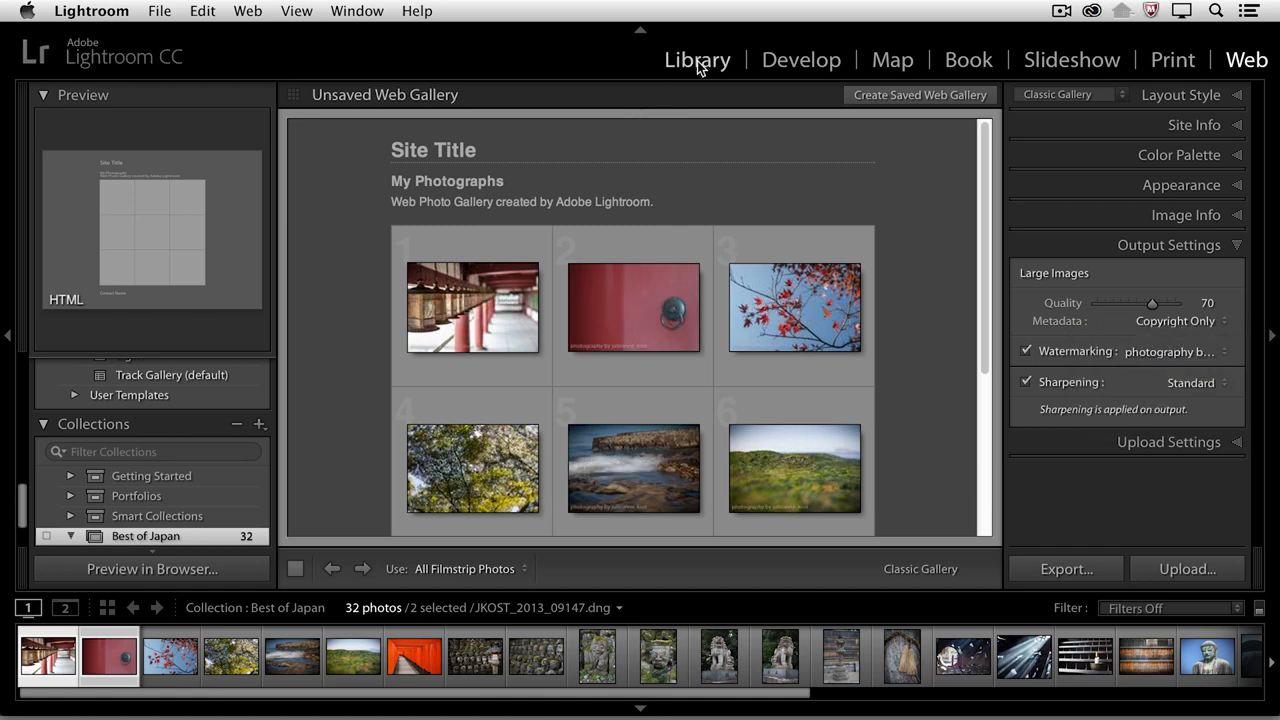
{"action": "left_click", "coordinate": [696, 60]}
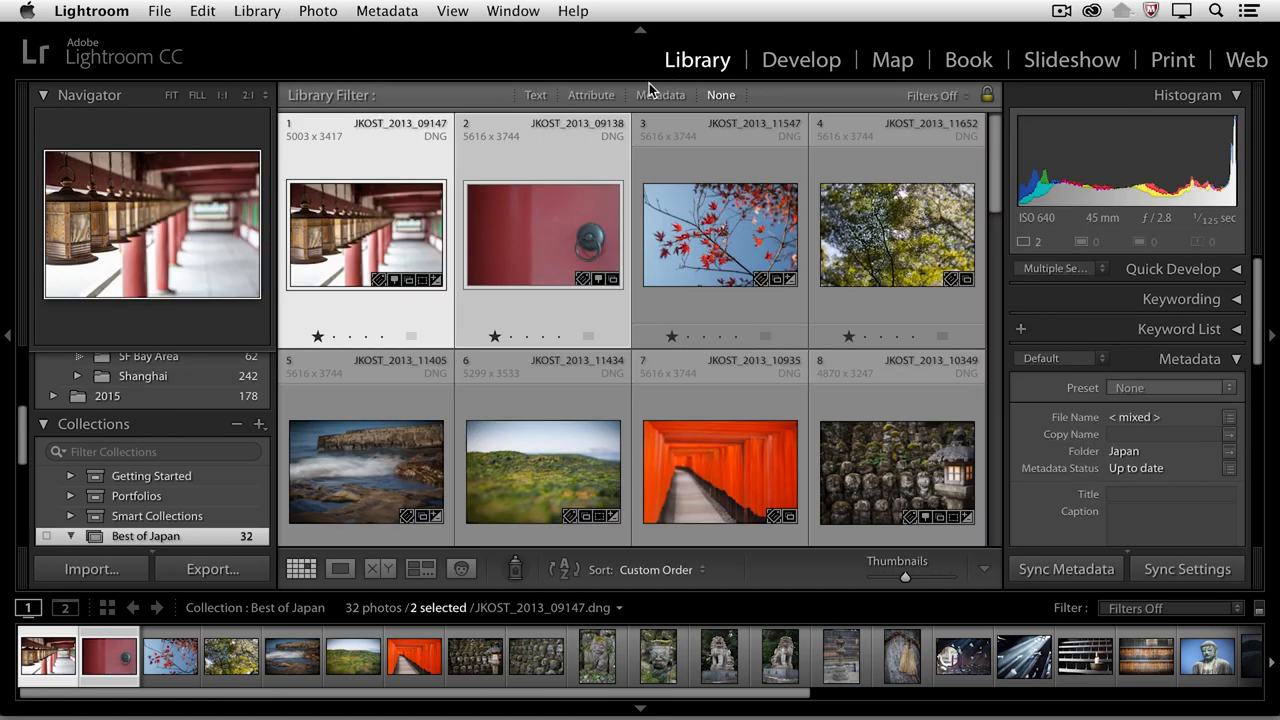
In the Export dialog for the two photos, turn on watermarking with the photography credit preset
{"action": "left_click", "coordinate": [212, 568]}
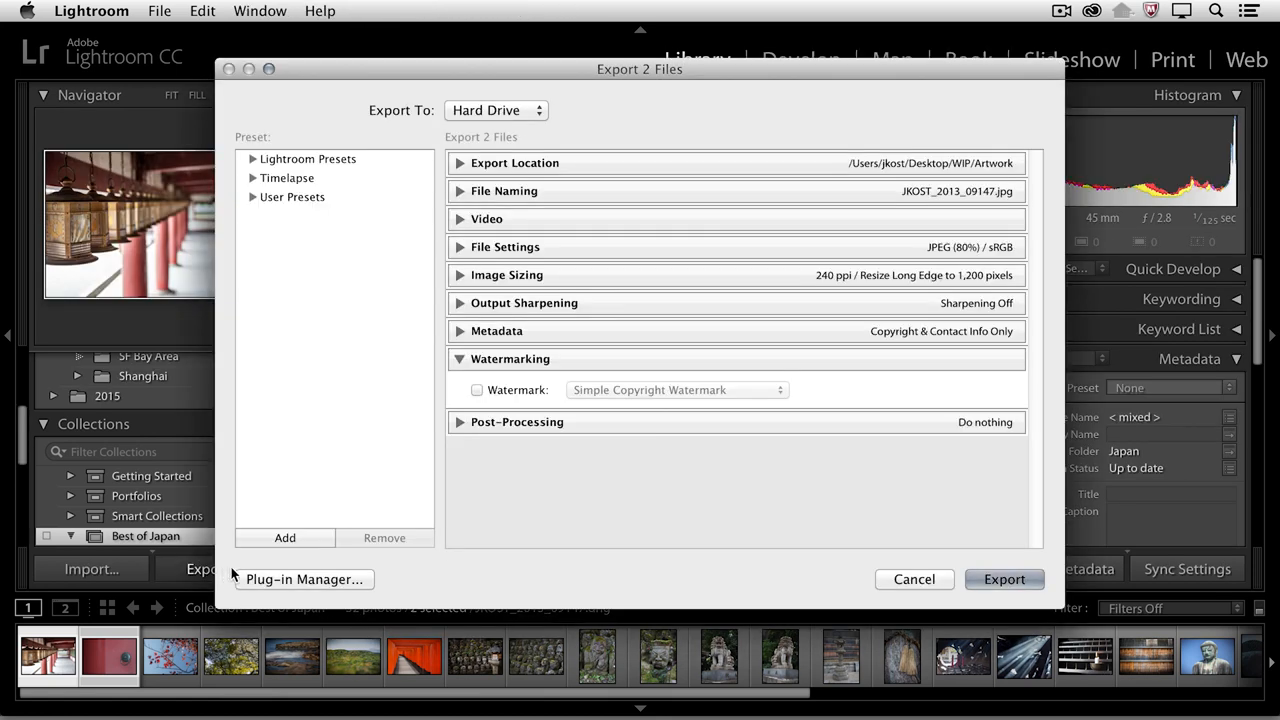
{"action": "mouse_move", "coordinate": [464, 390]}
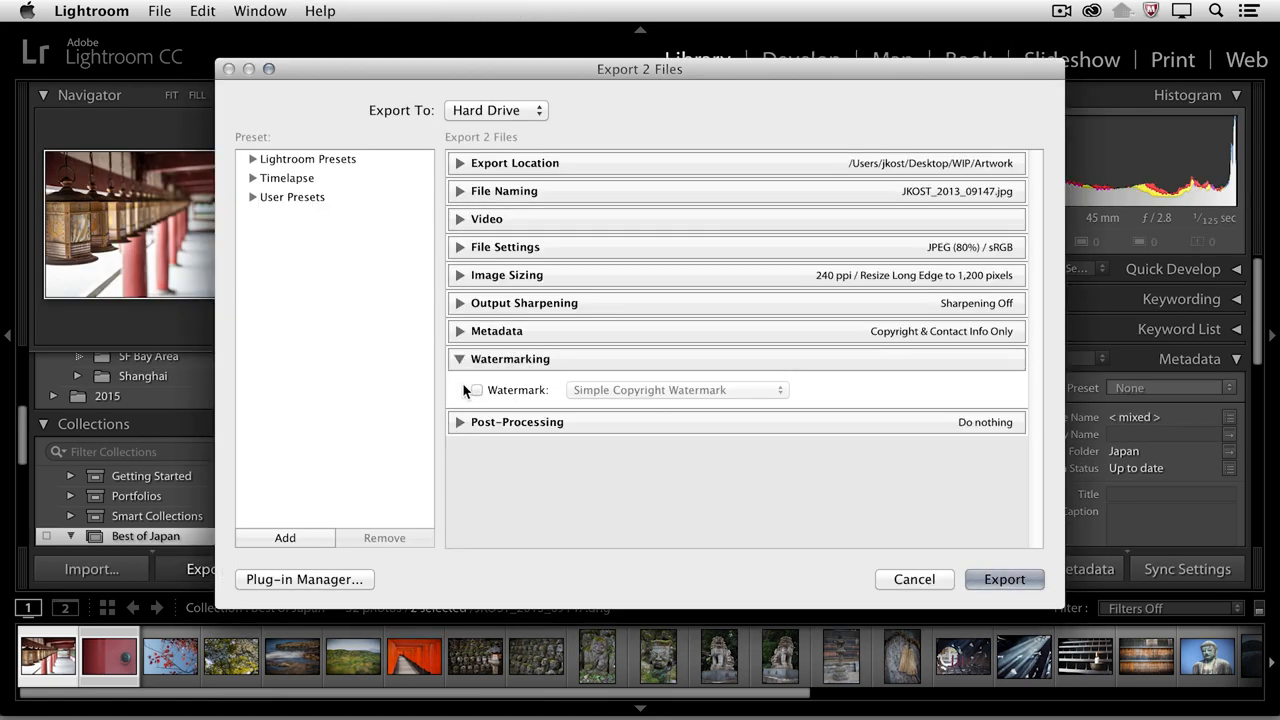
{"action": "left_click", "coordinate": [472, 390]}
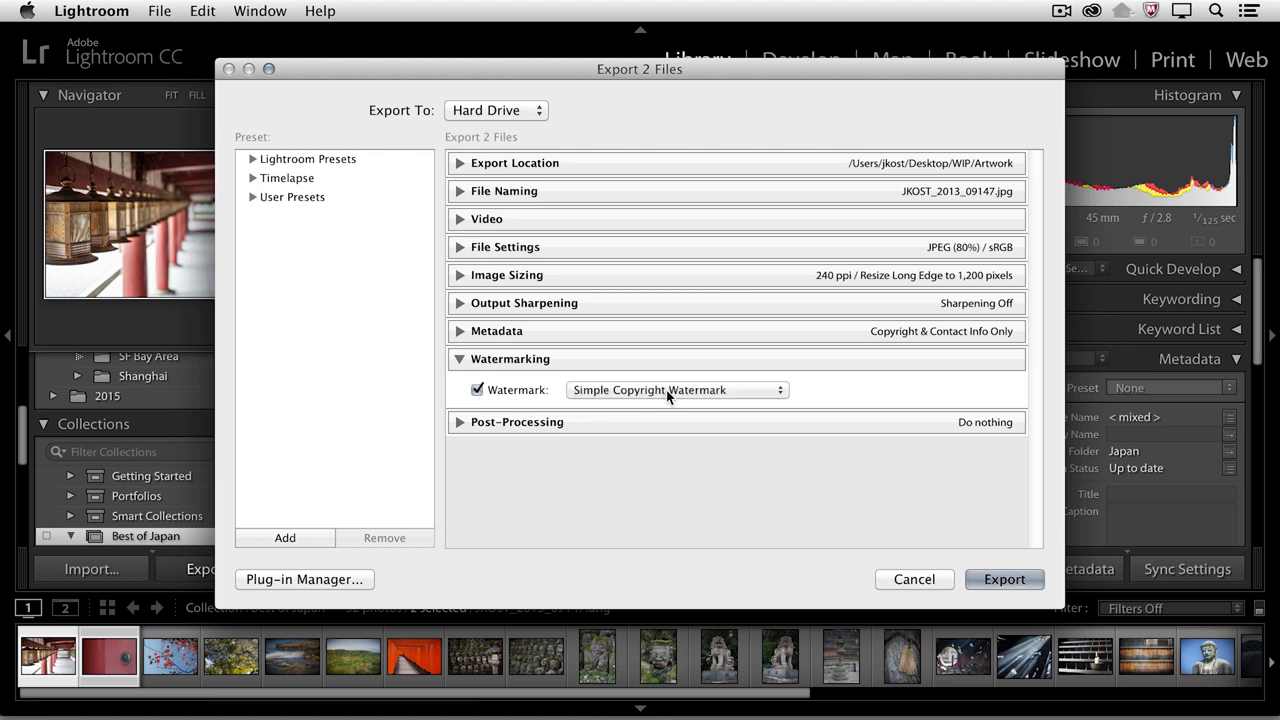
{"action": "left_click", "coordinate": [676, 390]}
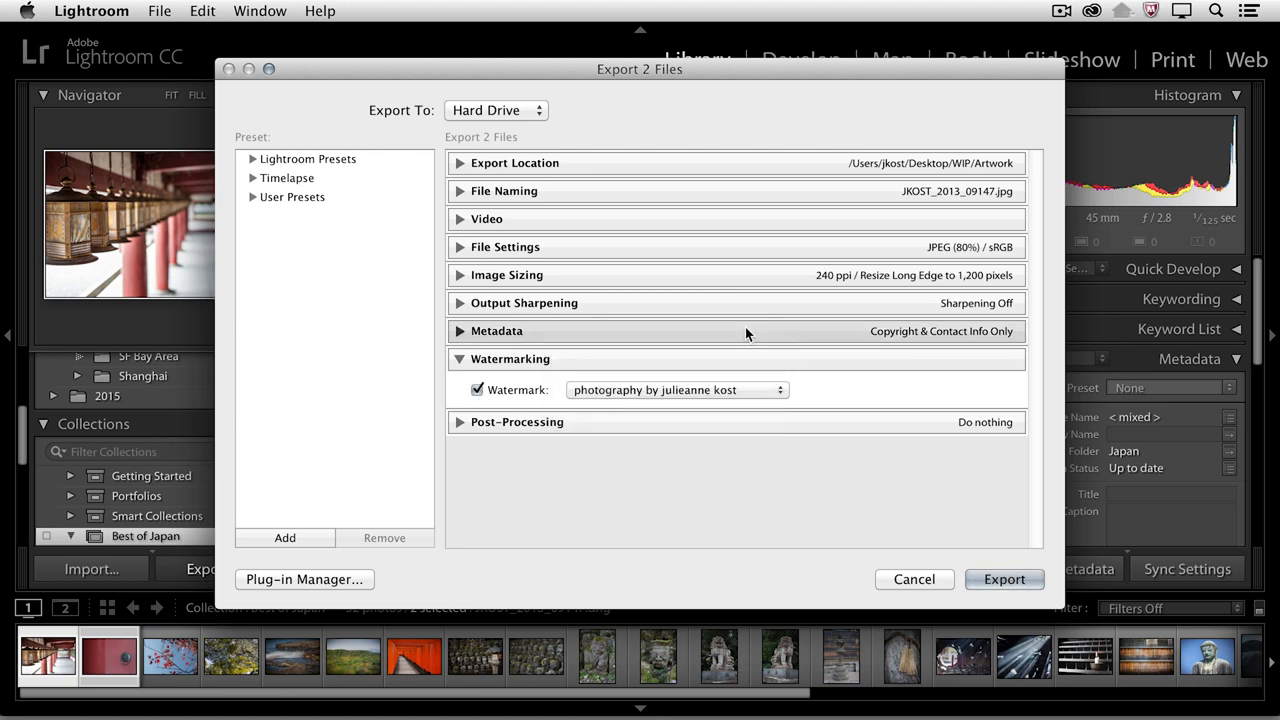